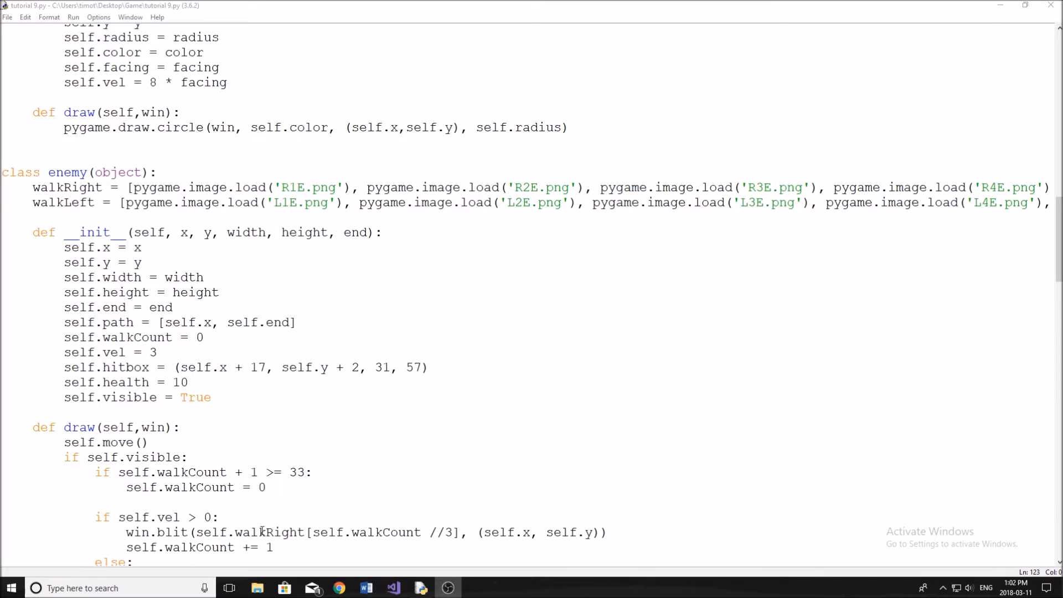
# - Run the platformer to test it, then close the game window
pyautogui.scroll(3)
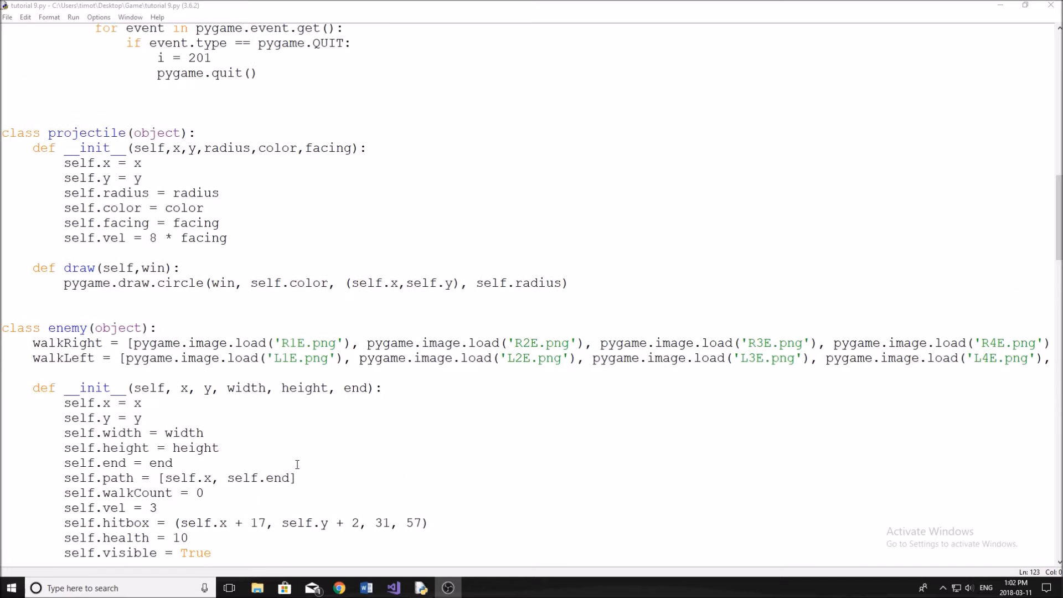
pyautogui.moveTo(349, 445)
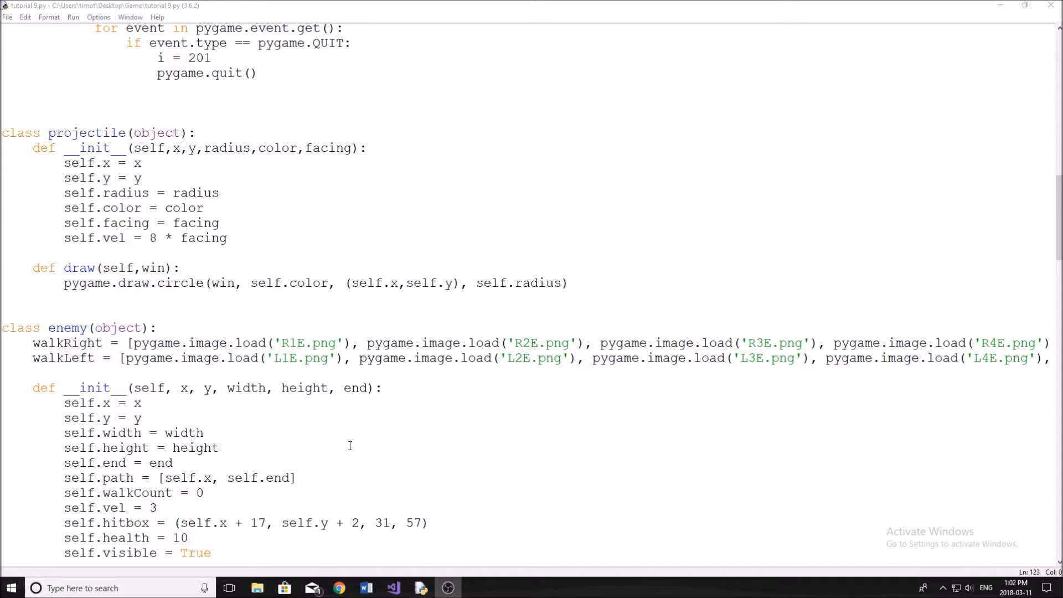
pyautogui.scroll(3)
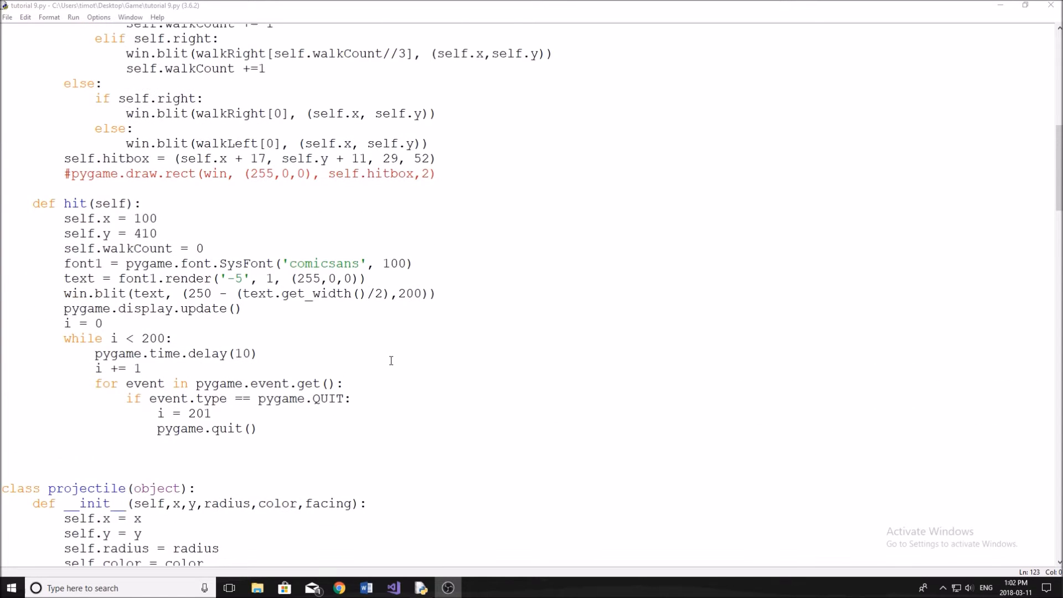
pyautogui.scroll(3)
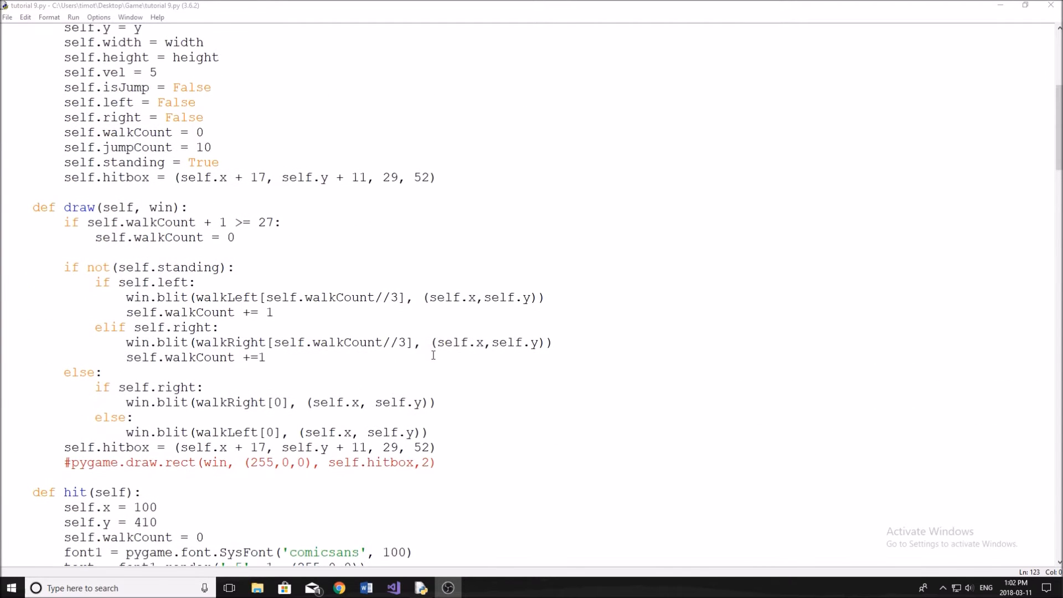
pyautogui.scroll(-3)
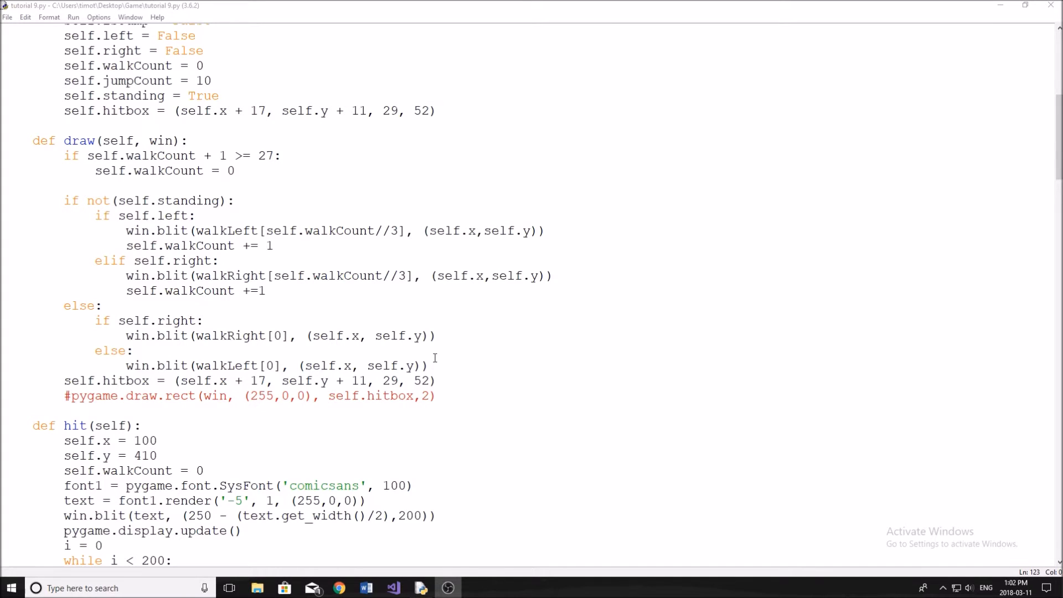
pyautogui.scroll(3)
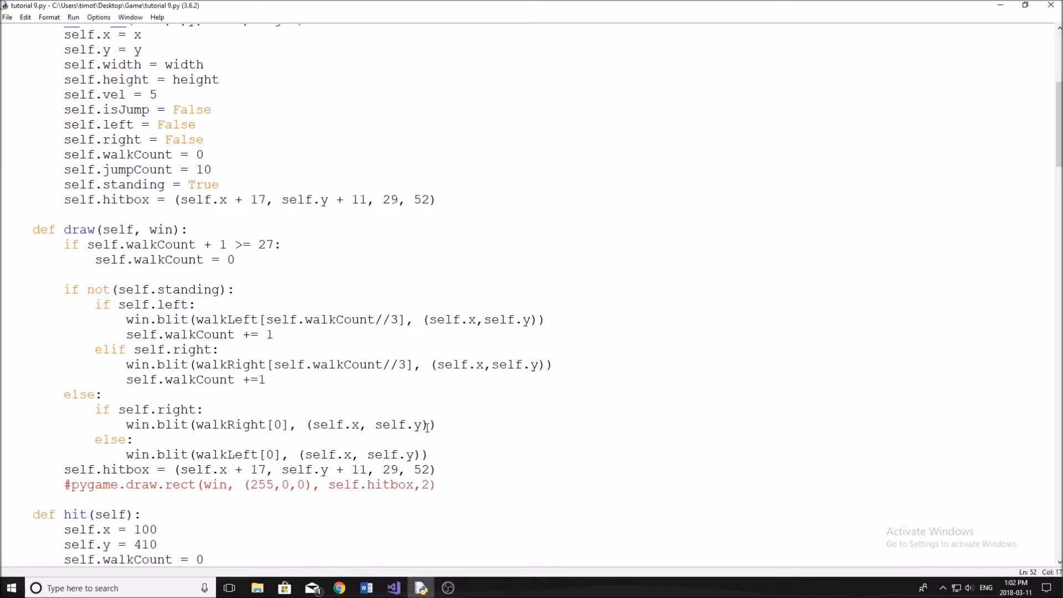
pyautogui.scroll(-3)
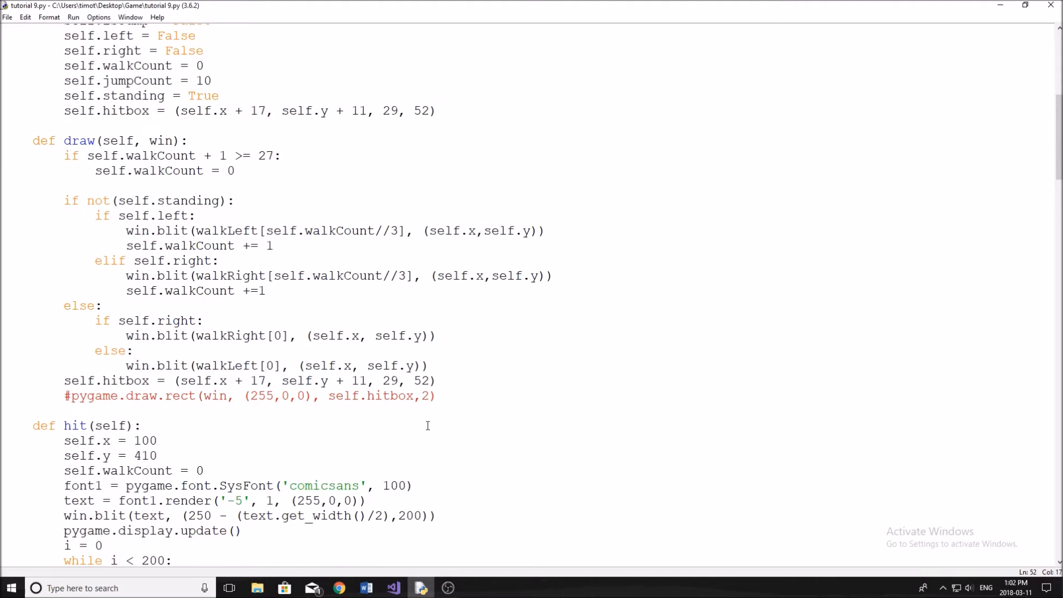
pyautogui.scroll(-3)
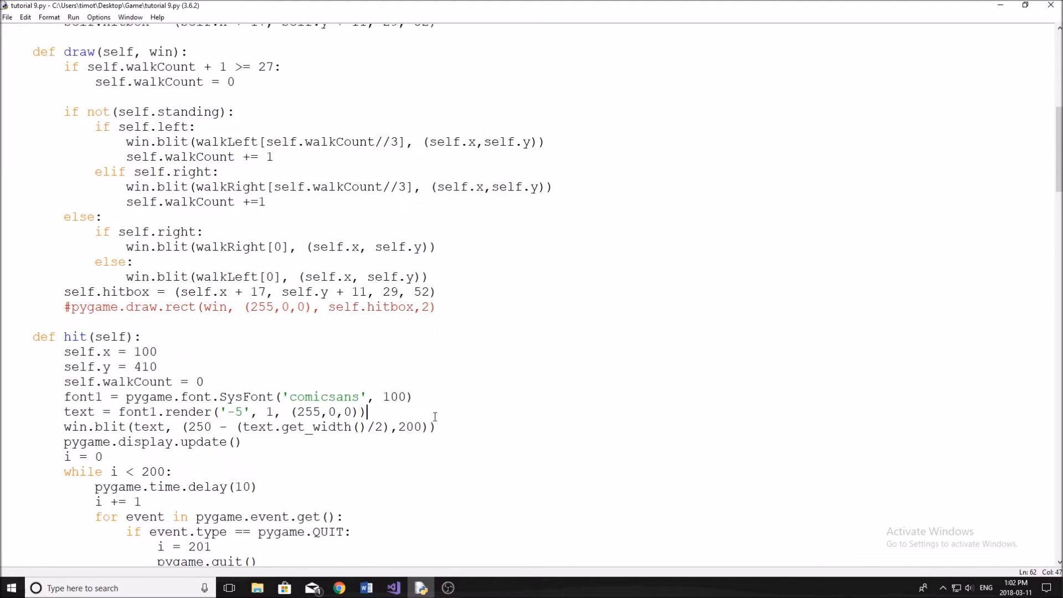
pyautogui.press('F5')
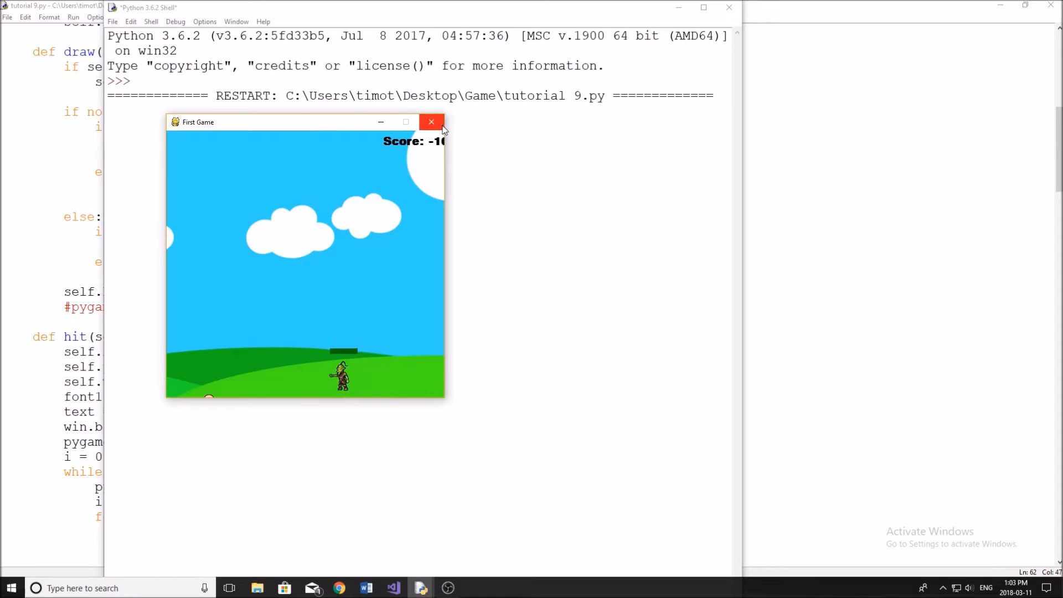
pyautogui.click(431, 122)
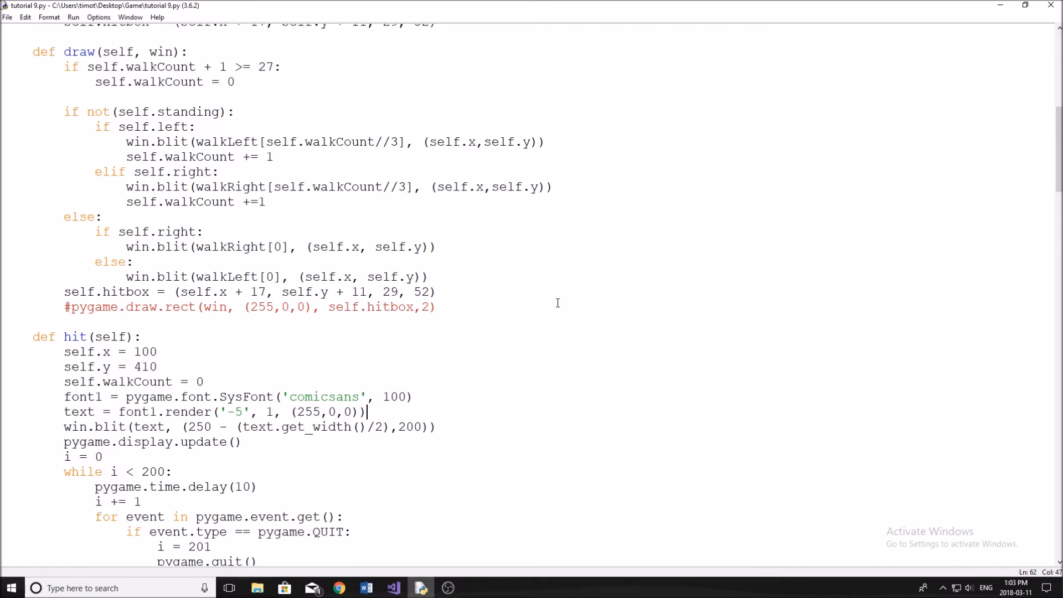
# - Select the 410 y reset value in the player's hit method
pyautogui.scroll(3)
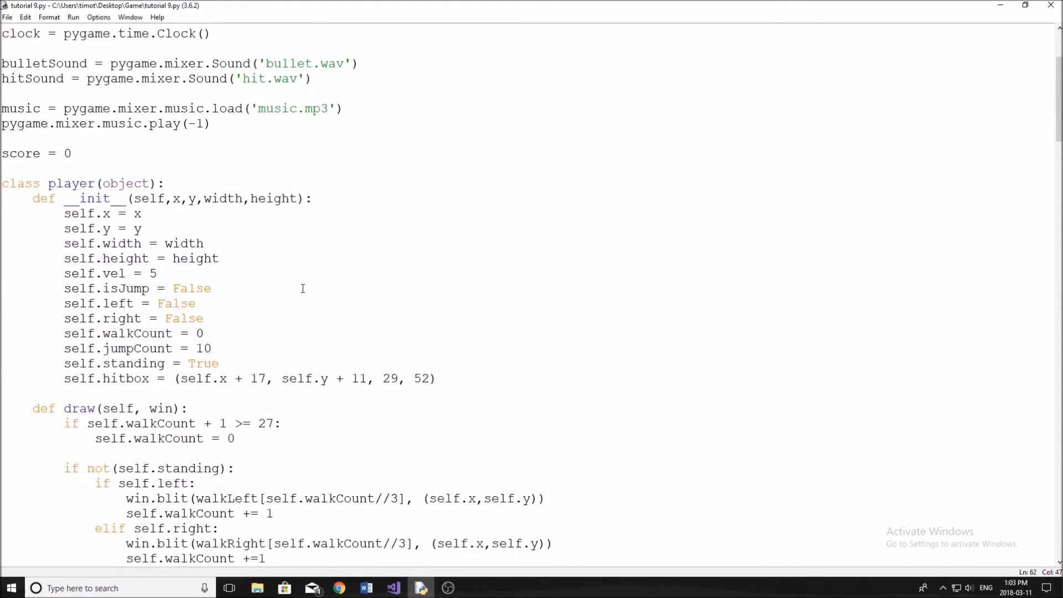
pyautogui.scroll(-3)
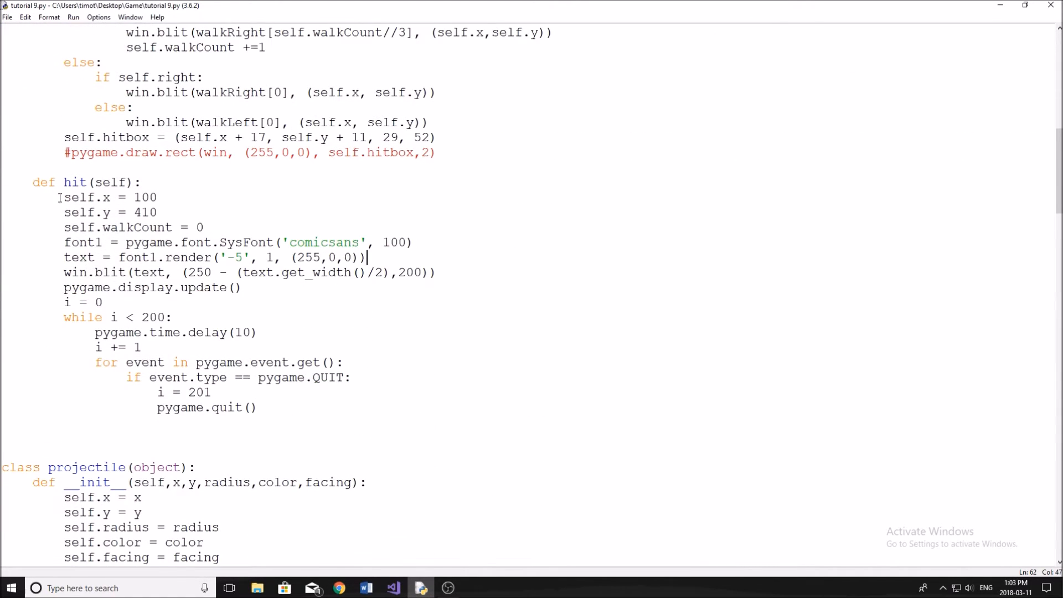
pyautogui.click(132, 211)
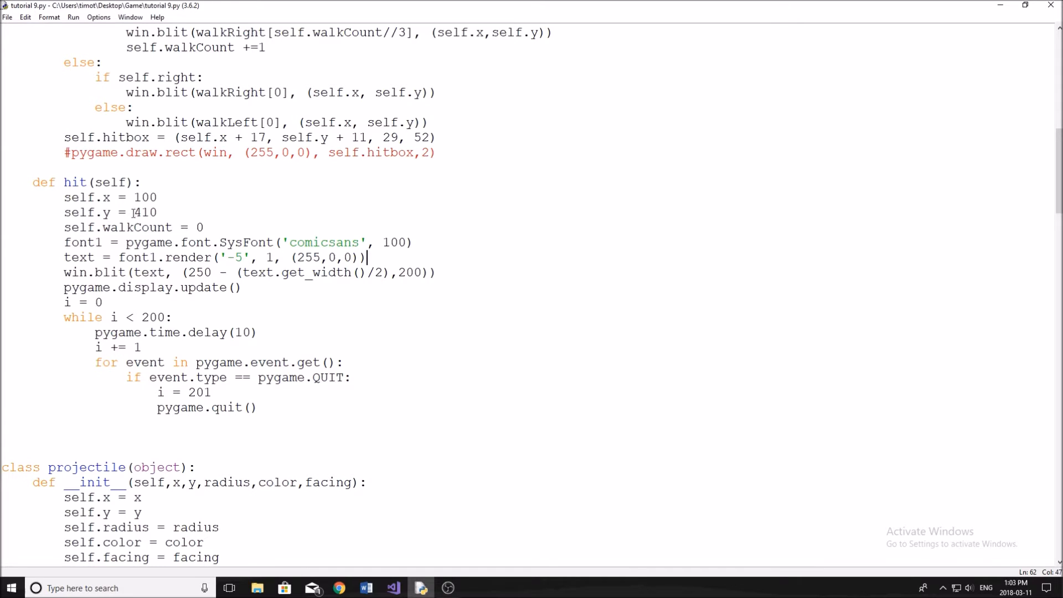
pyautogui.doubleClick(145, 212)
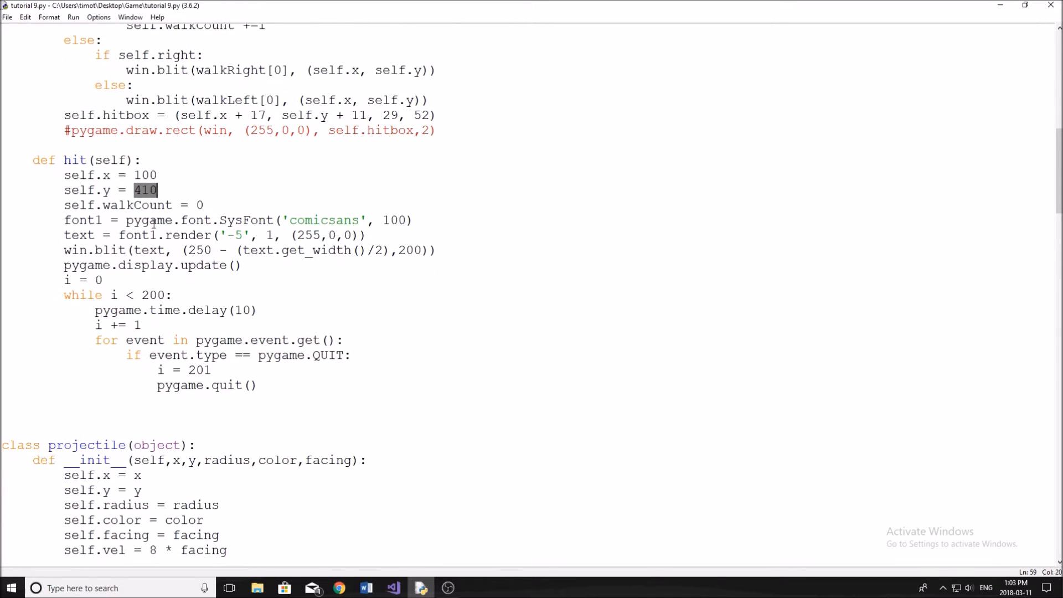
pyautogui.scroll(3)
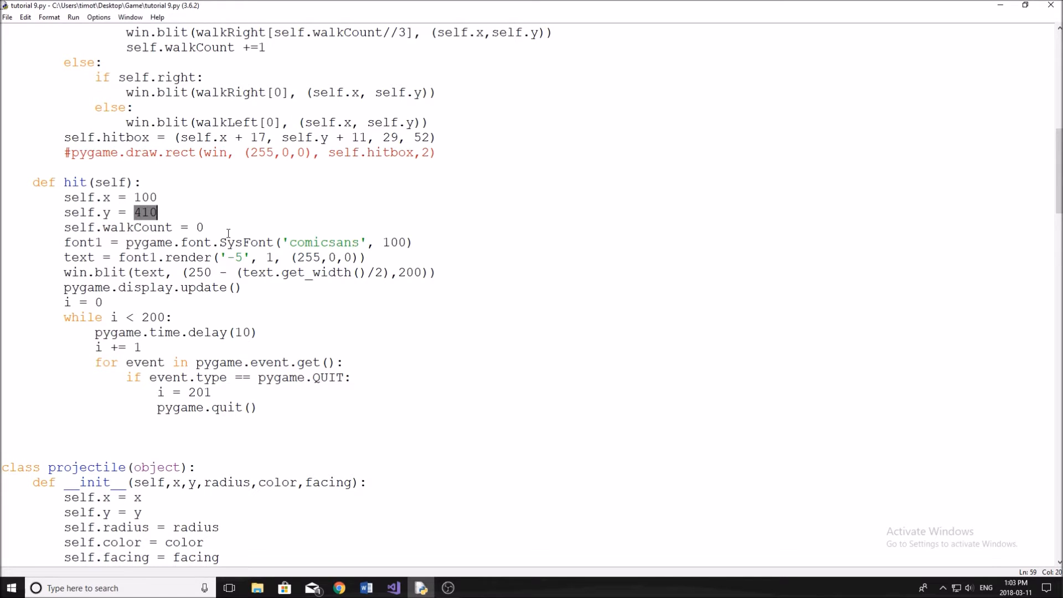
pyautogui.scroll(-3)
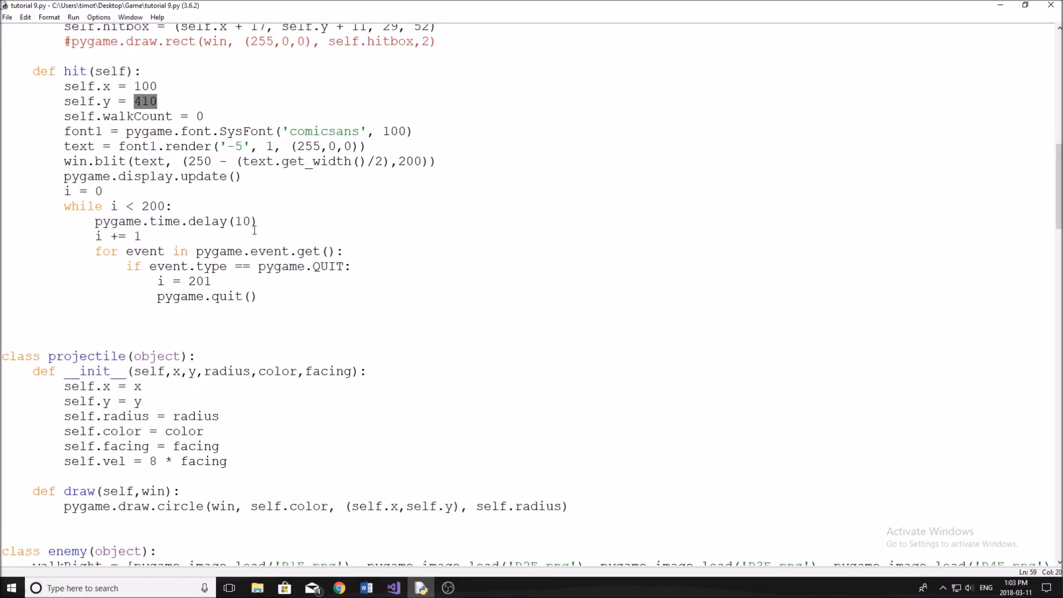
pyautogui.scroll(3)
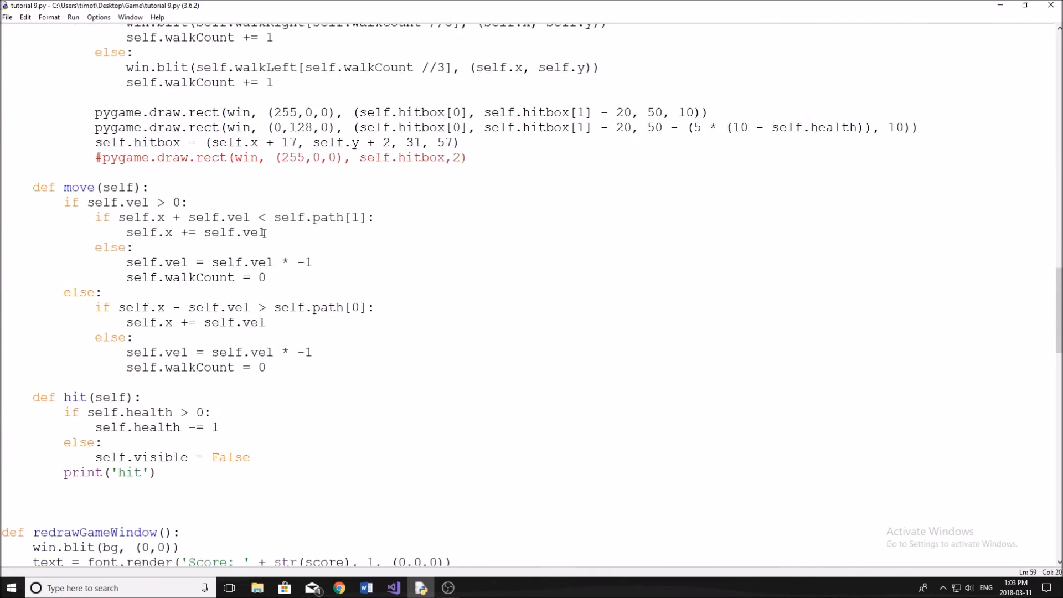
pyautogui.scroll(-3)
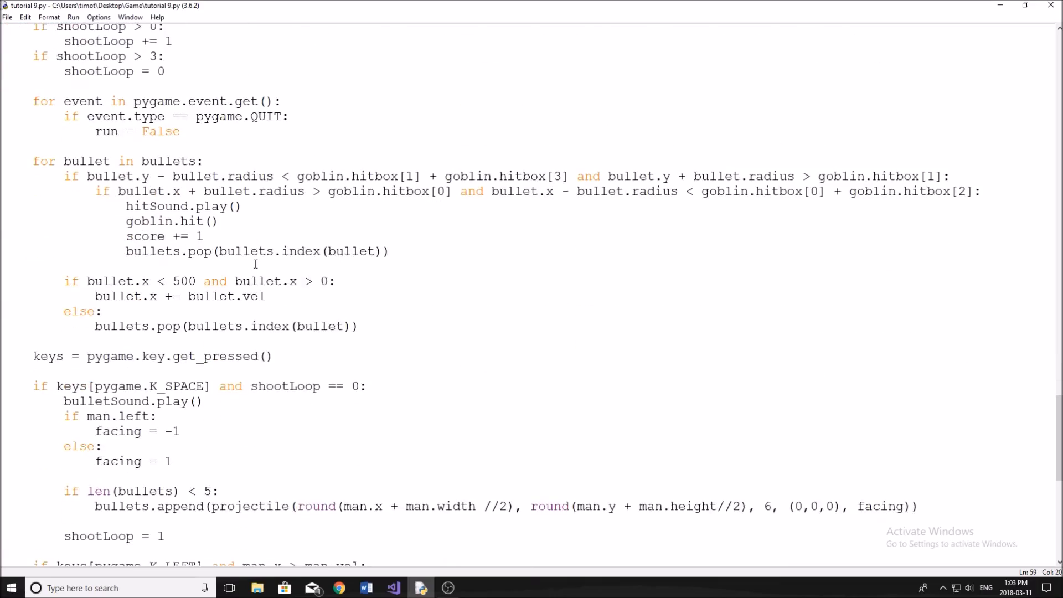
pyautogui.scroll(-3)
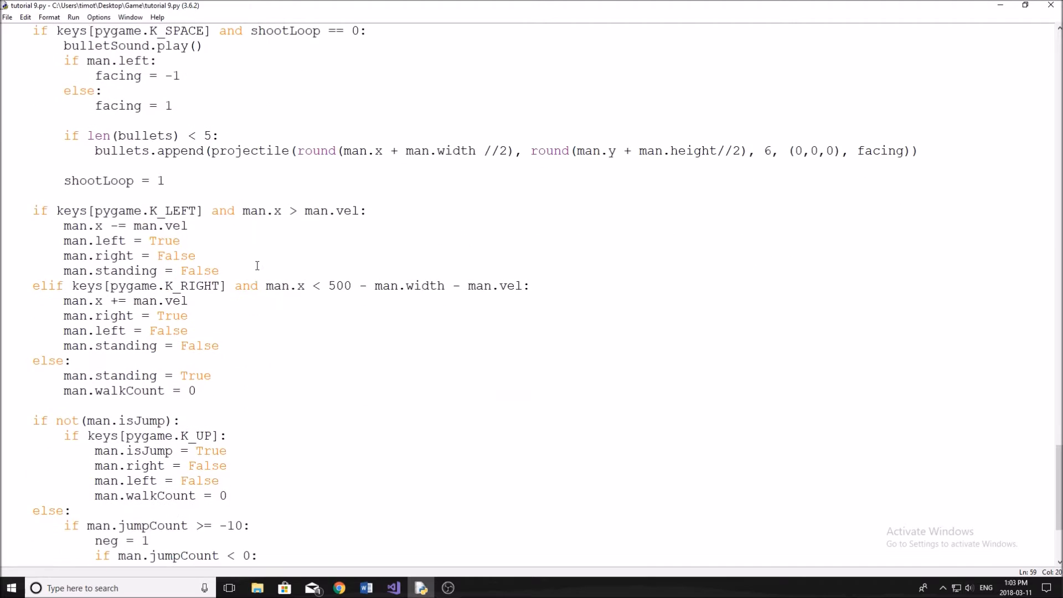
pyautogui.scroll(-3)
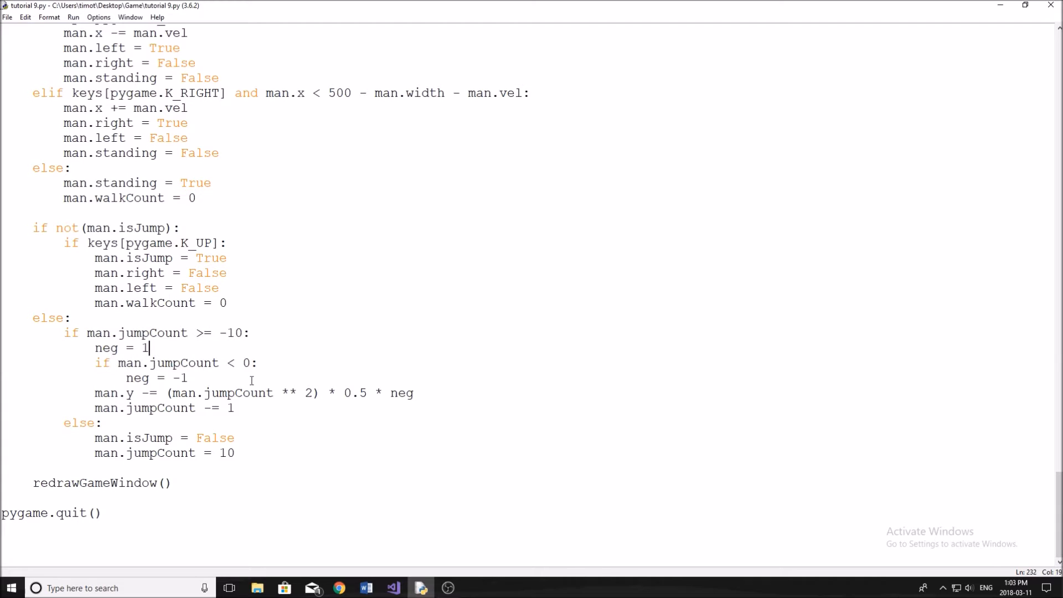
pyautogui.moveTo(353, 301)
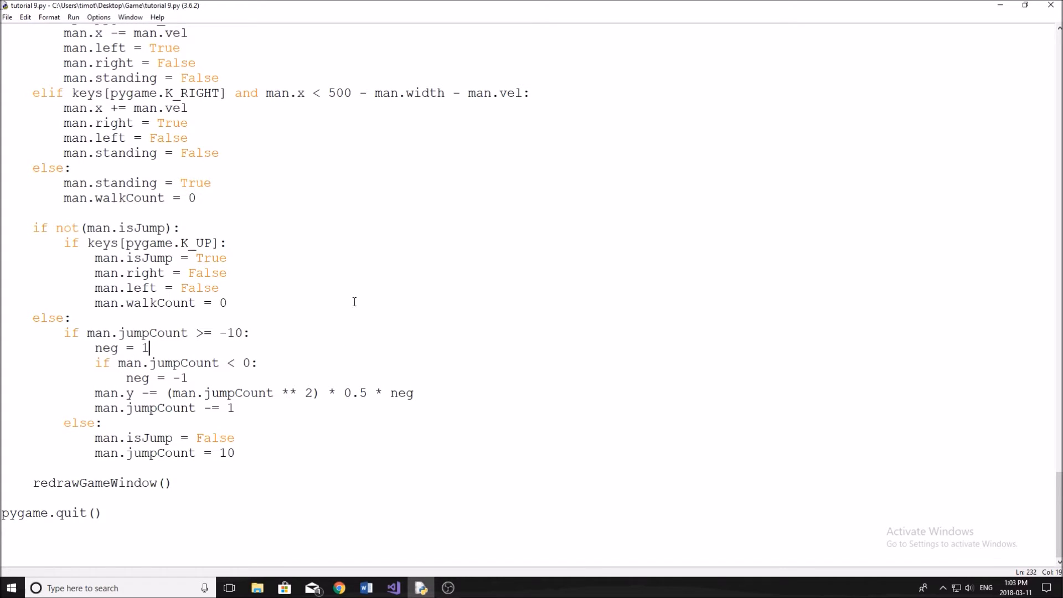
# - Add self.isJump = False and self.jumpCount = 10 to hit, then mark isJump in the constructor
pyautogui.scroll(3)
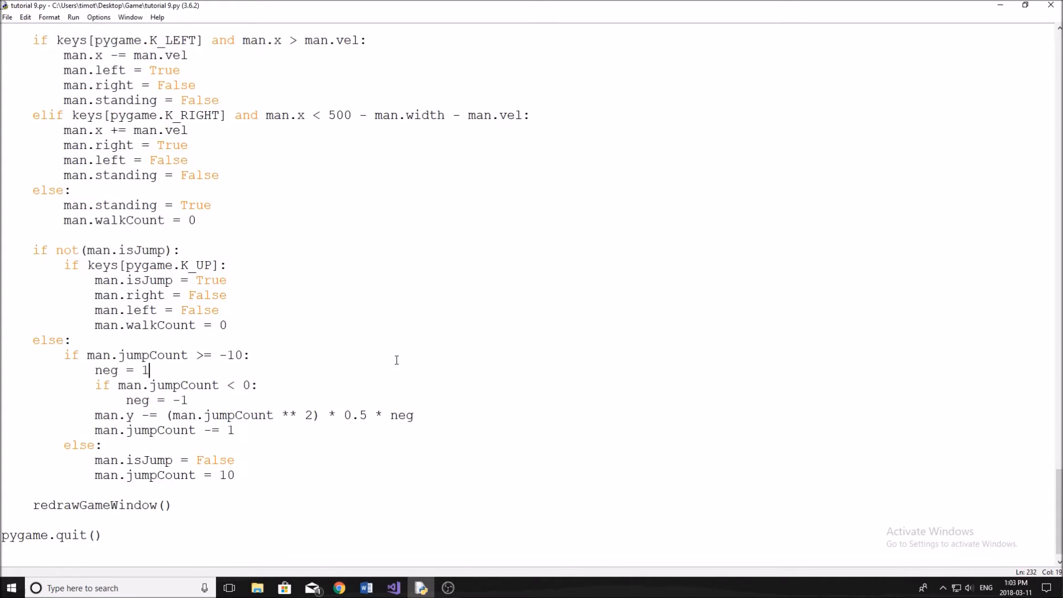
pyautogui.scroll(3)
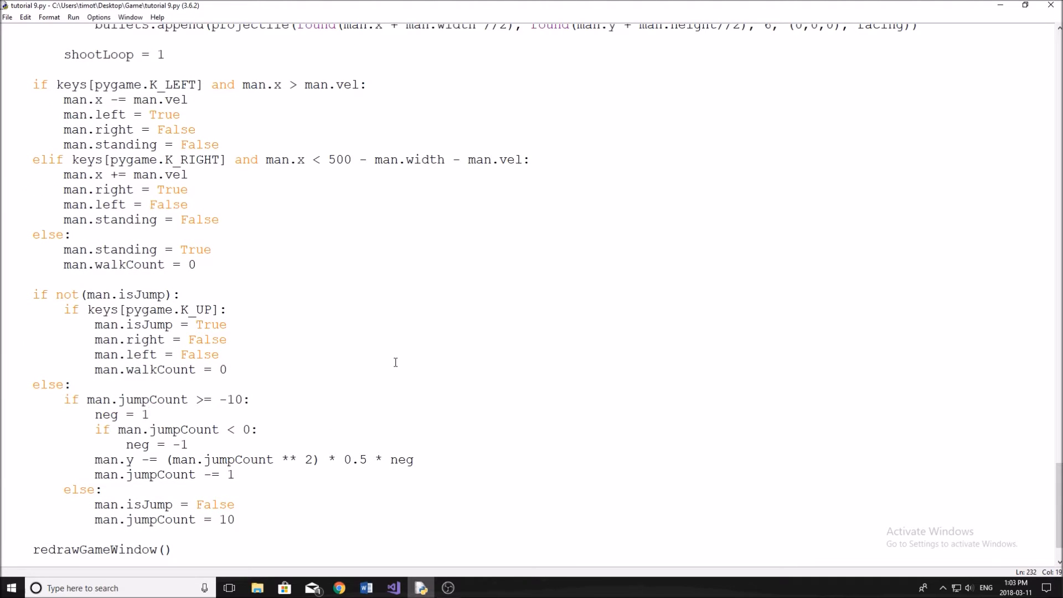
pyautogui.scroll(3)
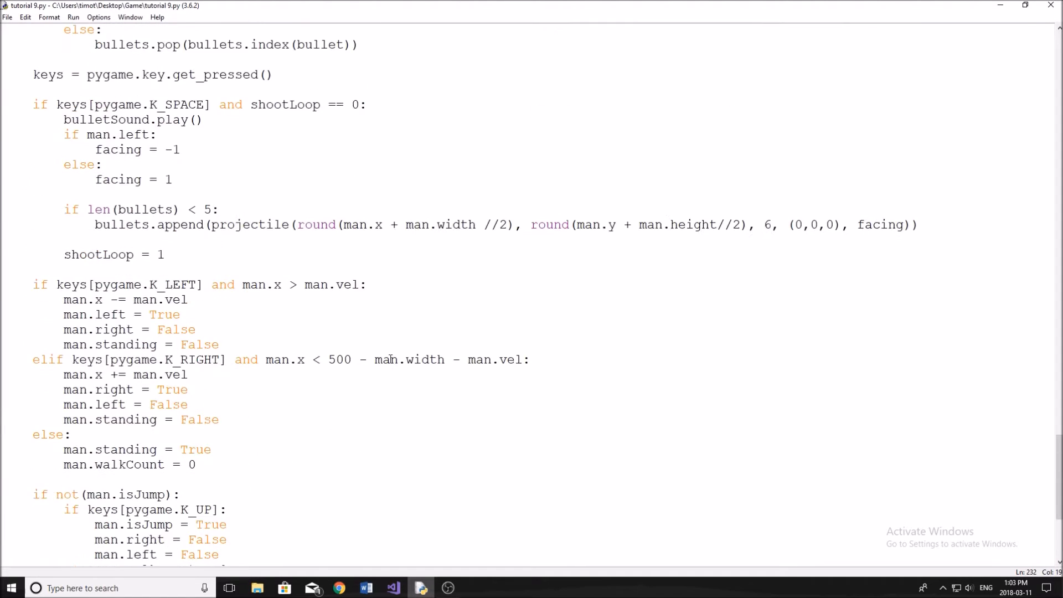
pyautogui.scroll(3)
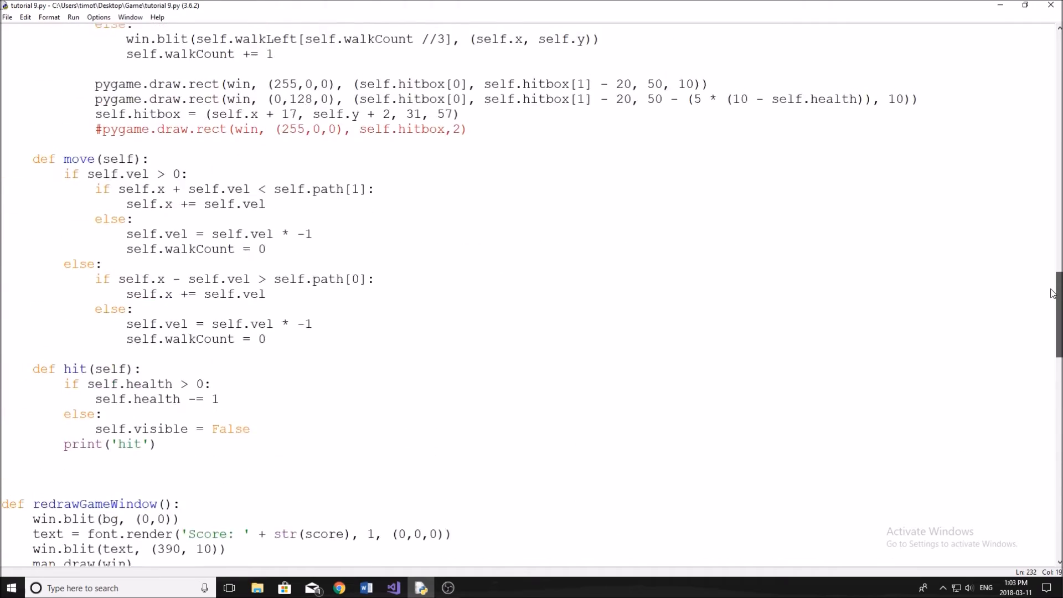
pyautogui.scroll(3)
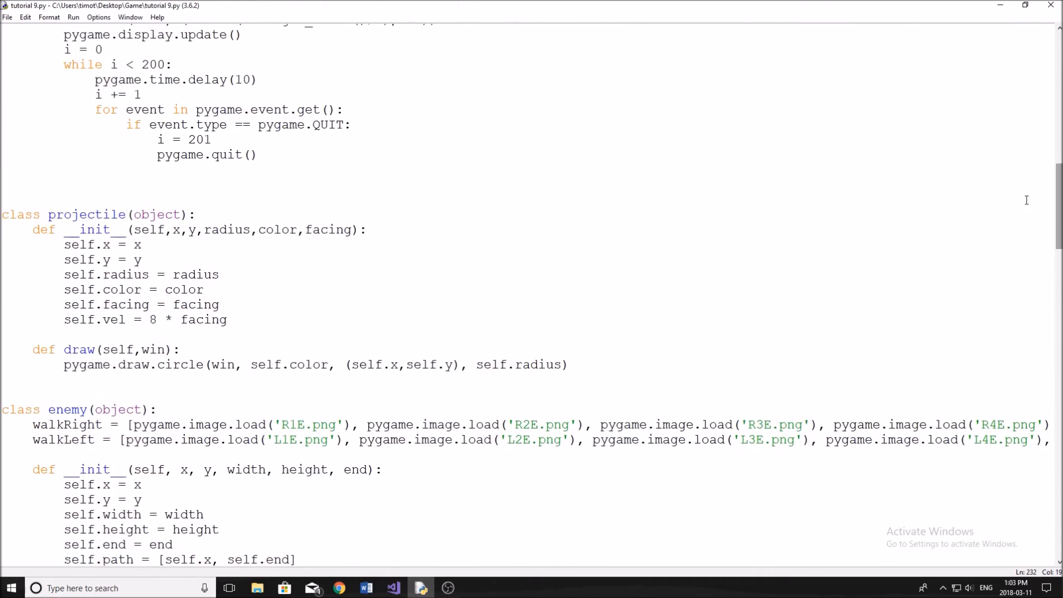
pyautogui.scroll(3)
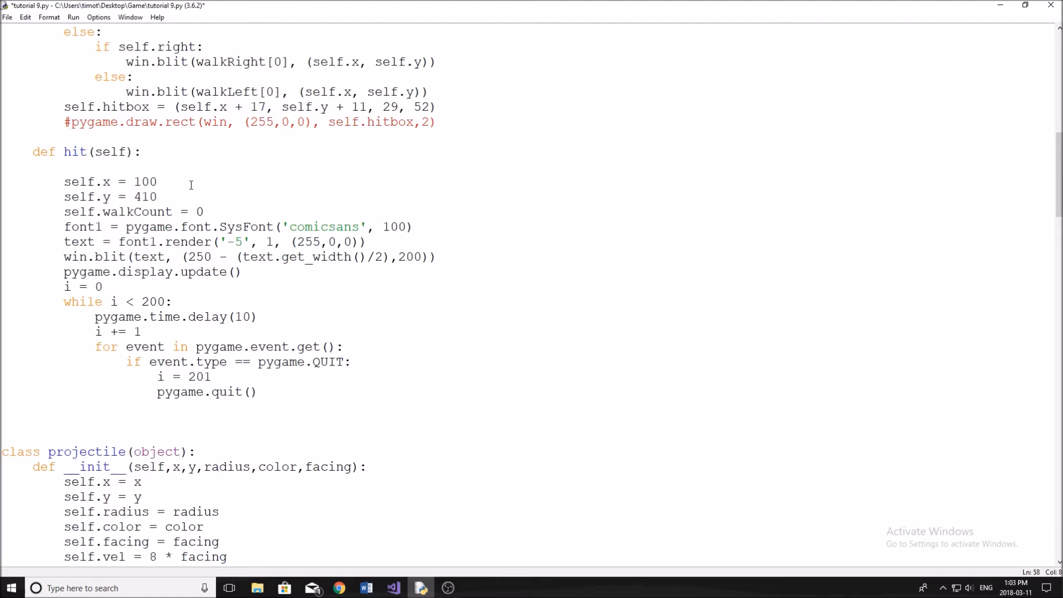
pyautogui.write('self.isJ')
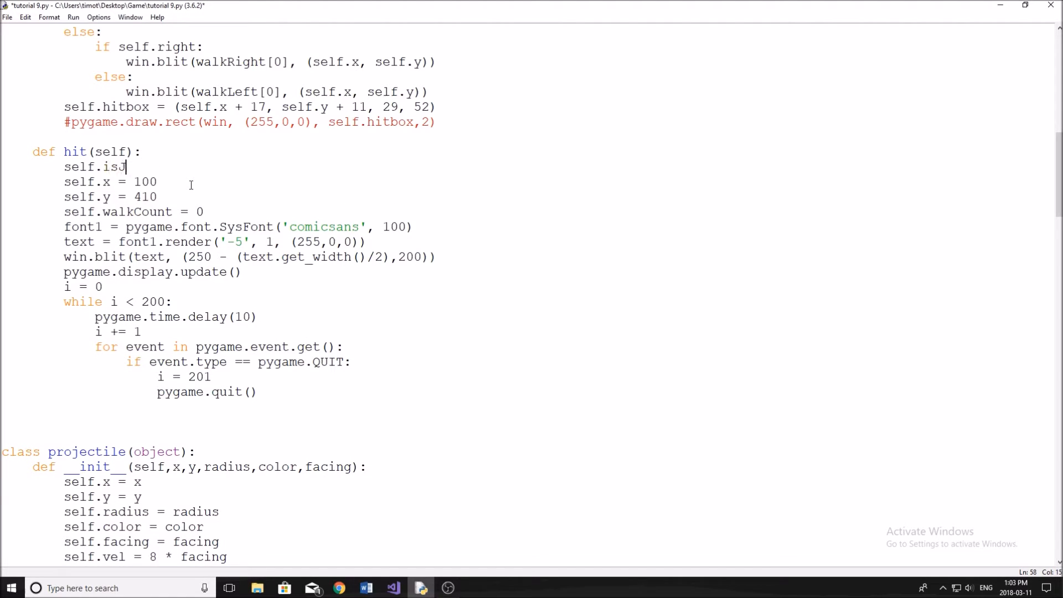
pyautogui.write('ump = Fa')
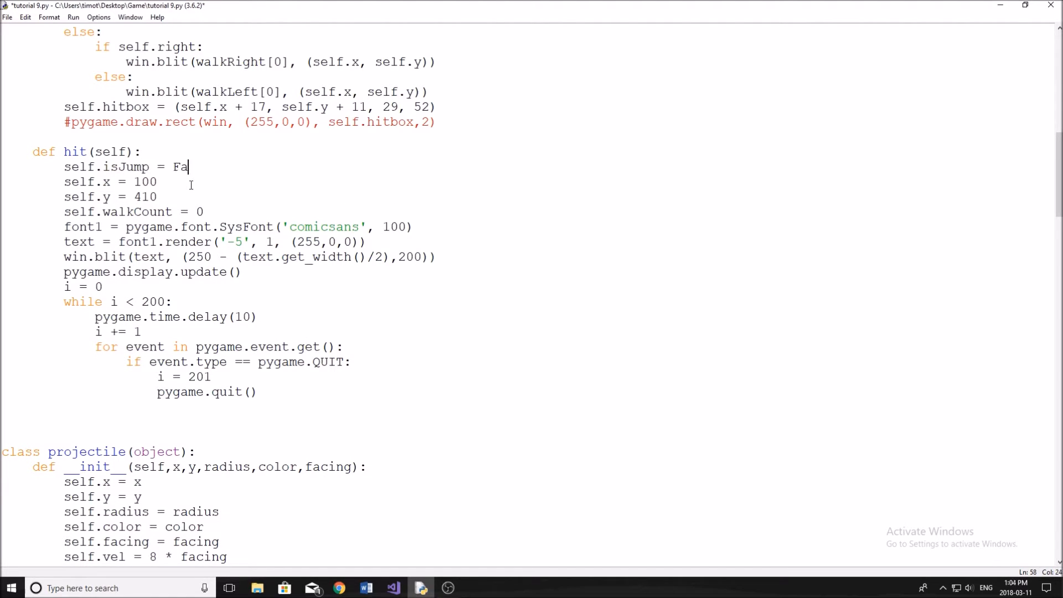
pyautogui.write('lse')
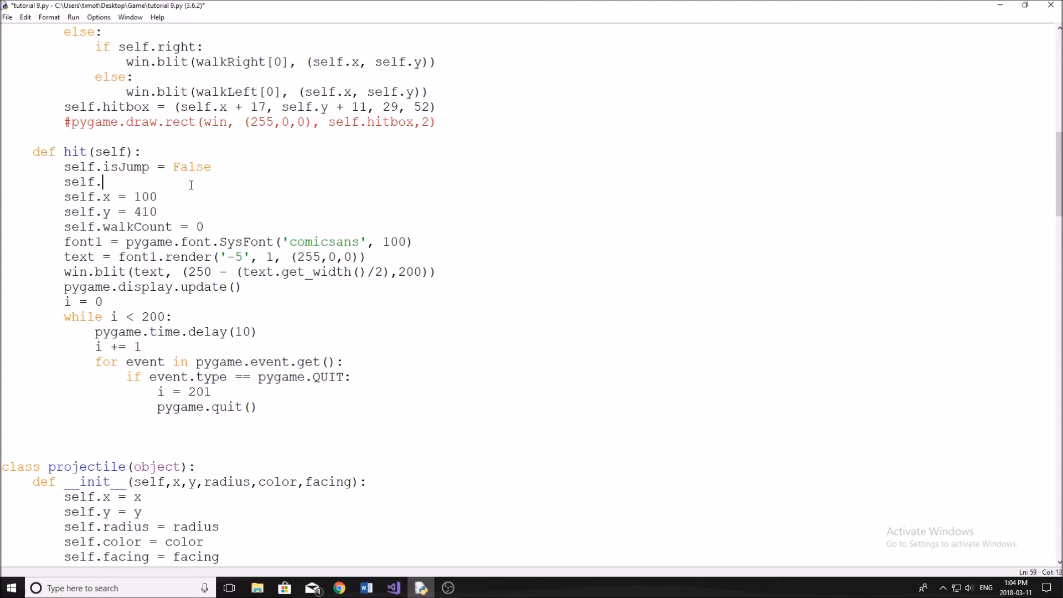
pyautogui.write('jumpC')
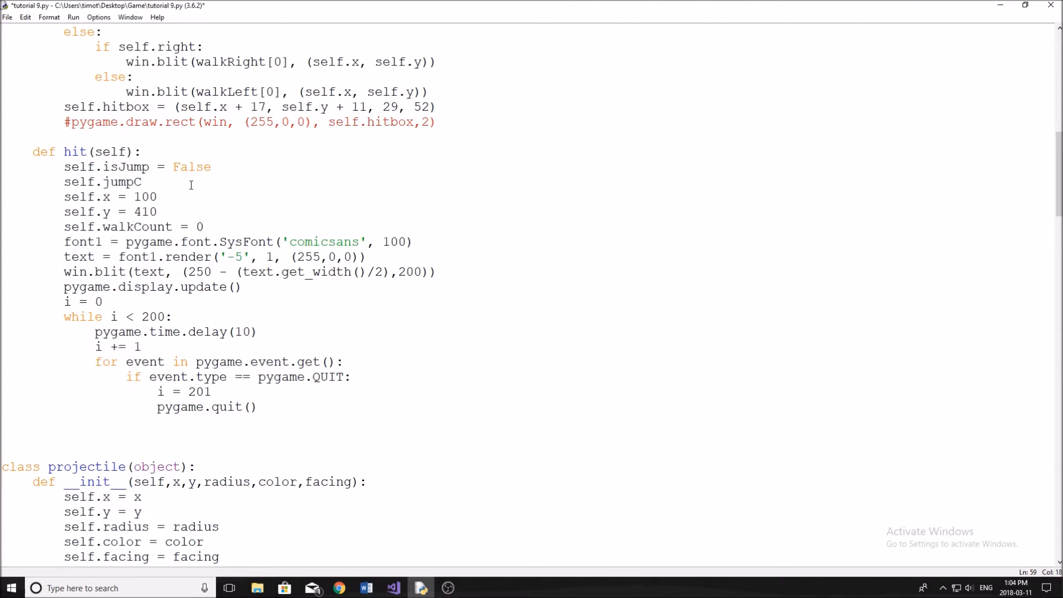
pyautogui.write('ount = 1')
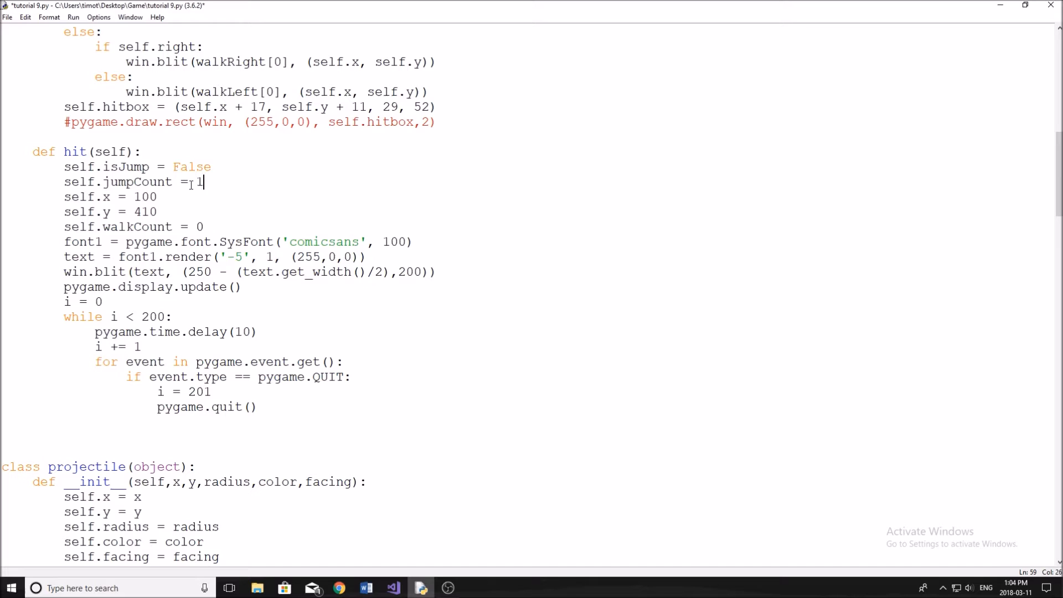
pyautogui.scroll(3)
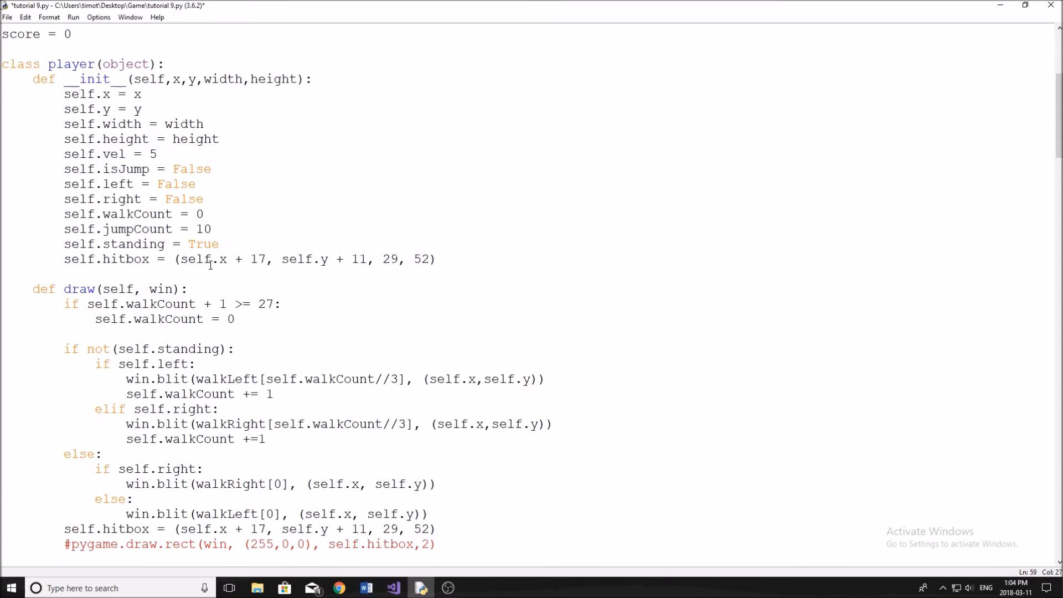
pyautogui.doubleClick(147, 228)
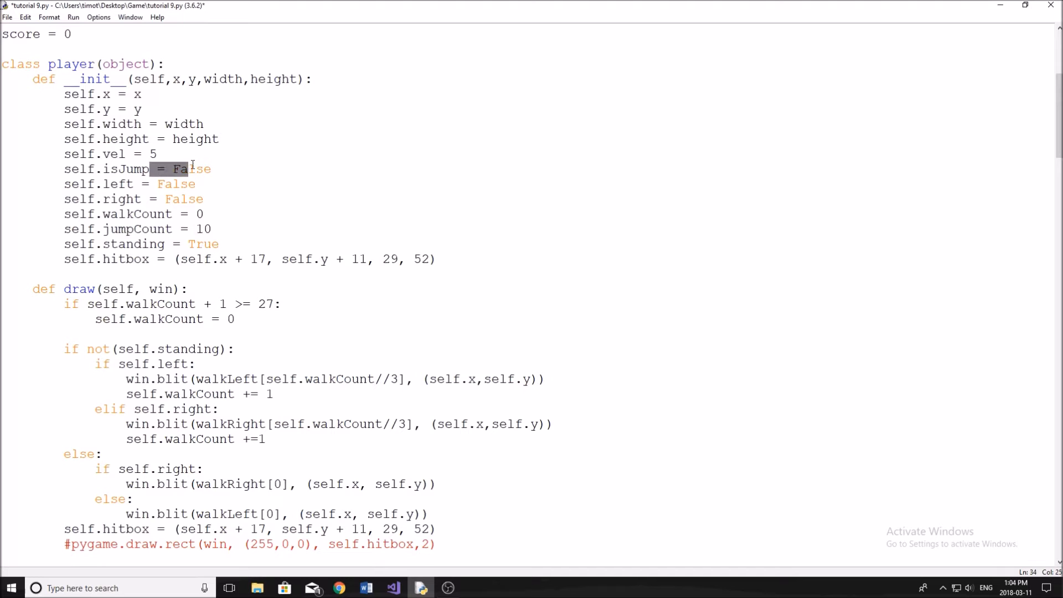
# - Confirm saving the script before it runs so the hit fix can be tested
pyautogui.scroll(-3)
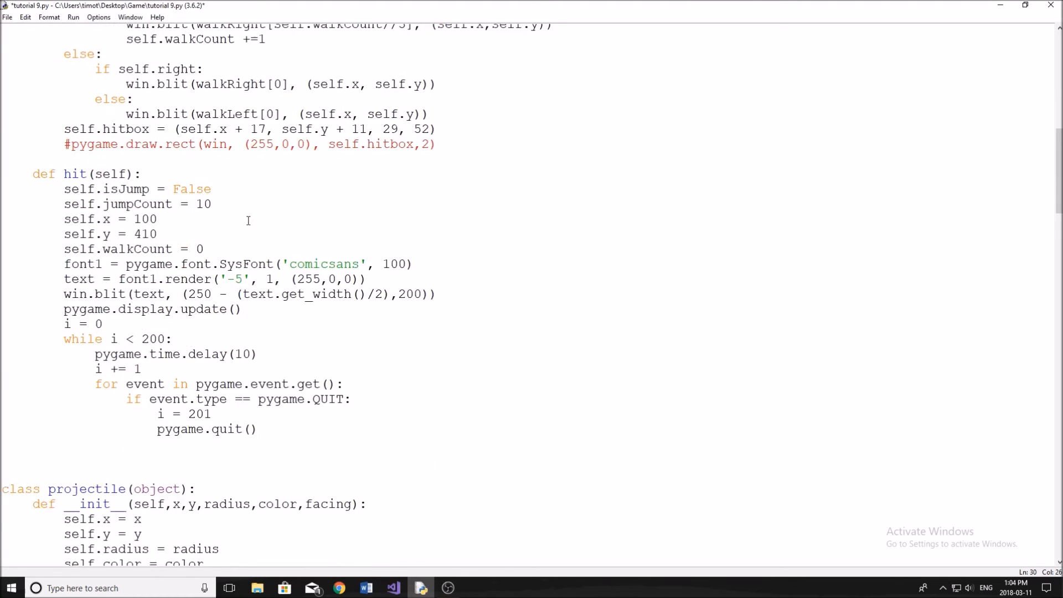
pyautogui.scroll(-3)
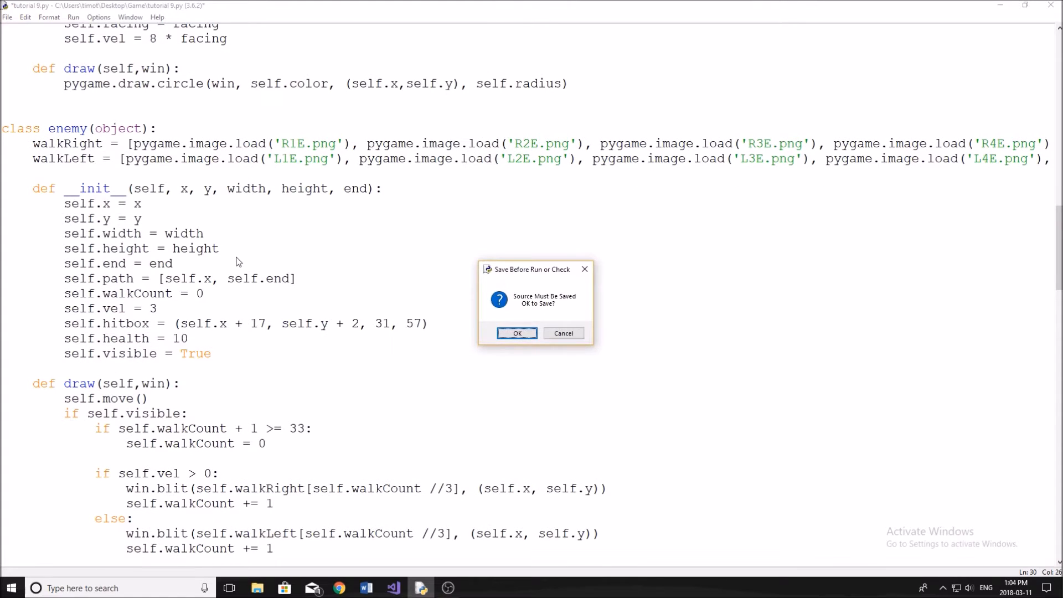
pyautogui.click(516, 333)
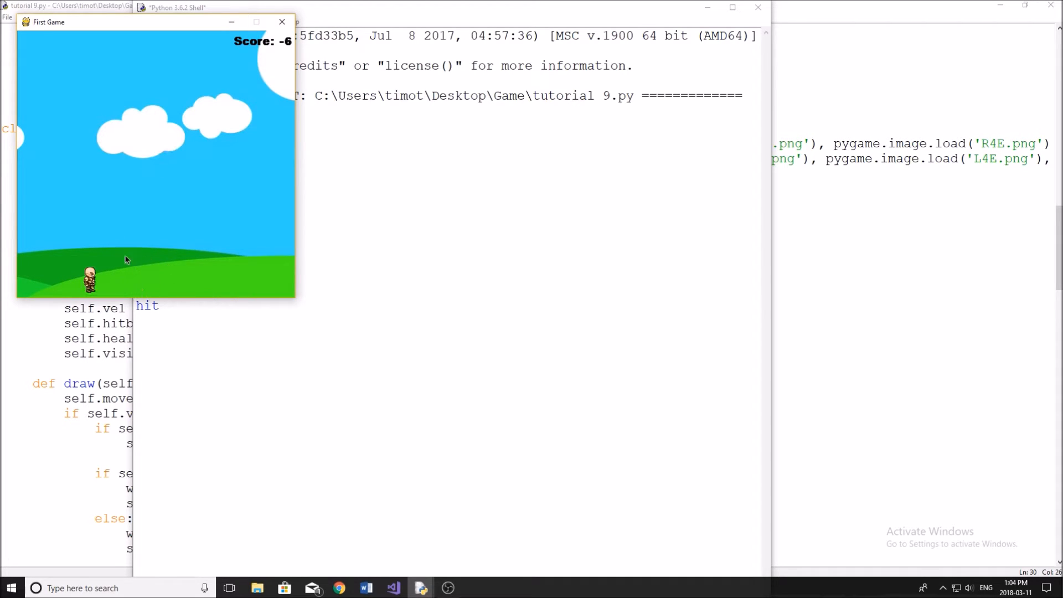
pyautogui.moveTo(144, 283)
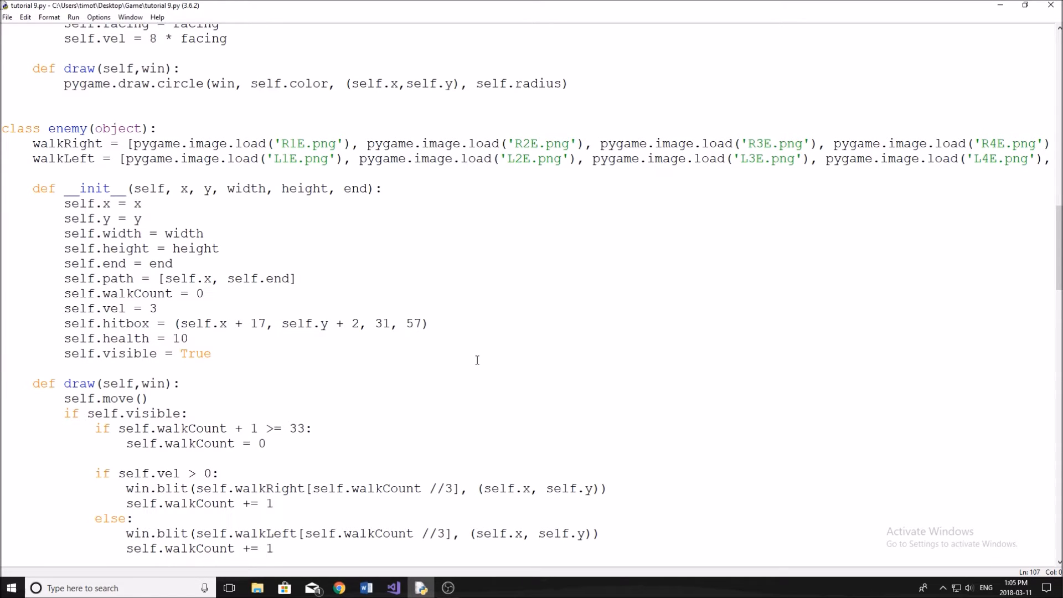
pyautogui.scroll(-3)
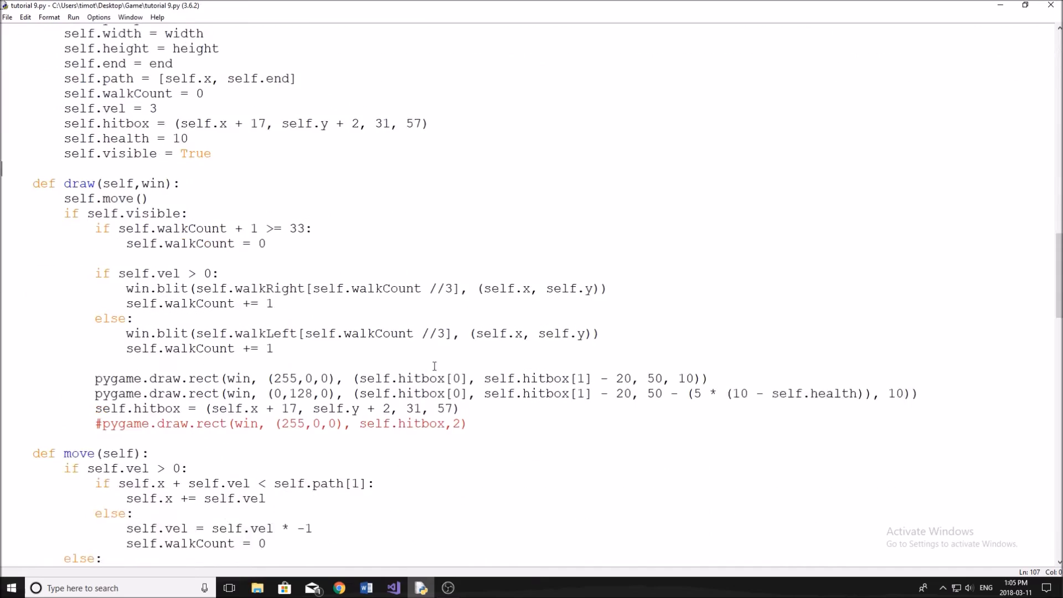
pyautogui.scroll(3)
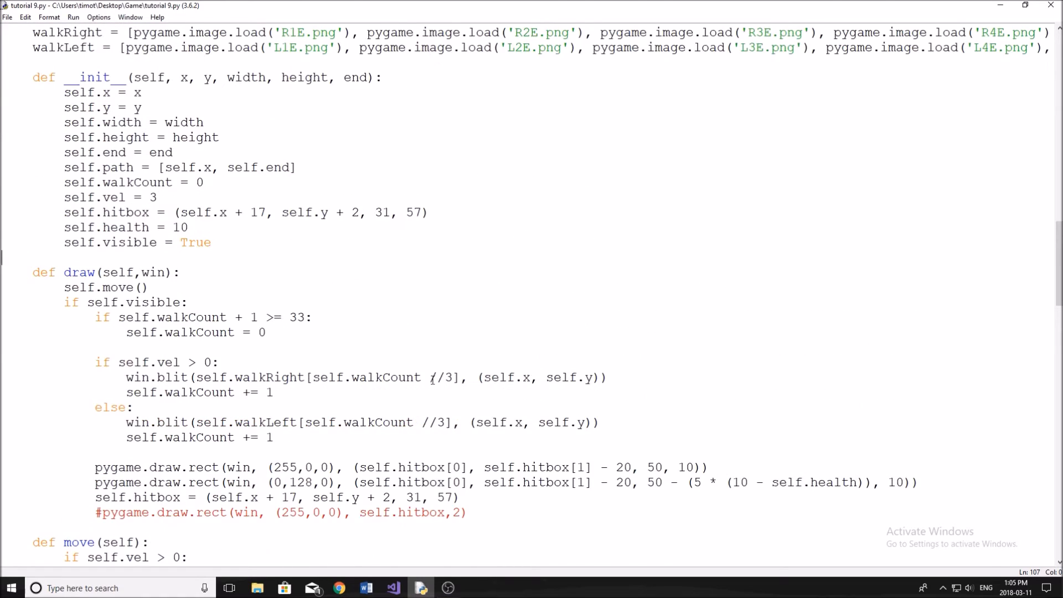
pyautogui.scroll(3)
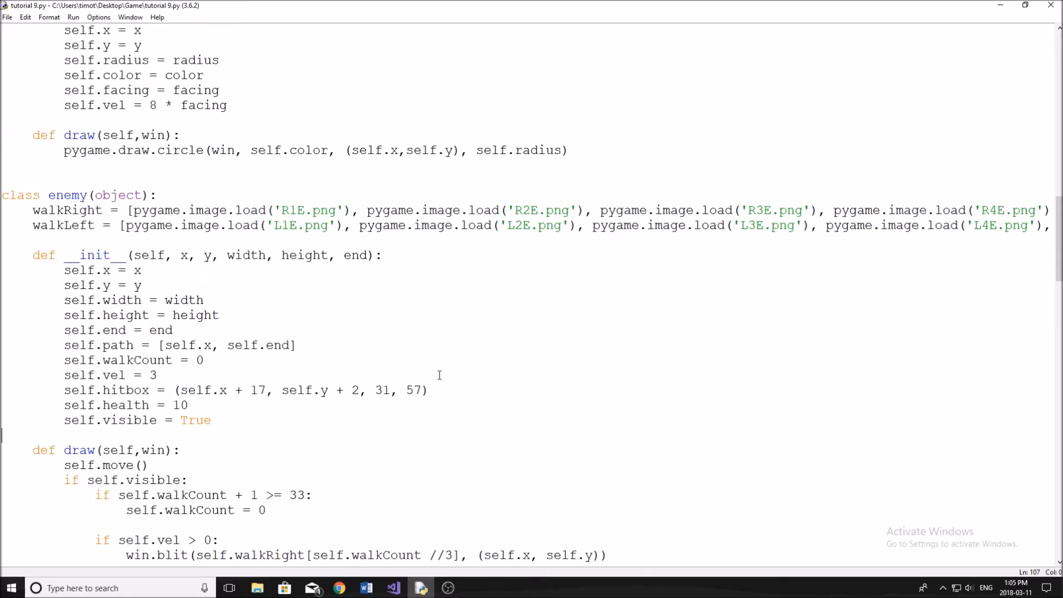
pyautogui.scroll(-3)
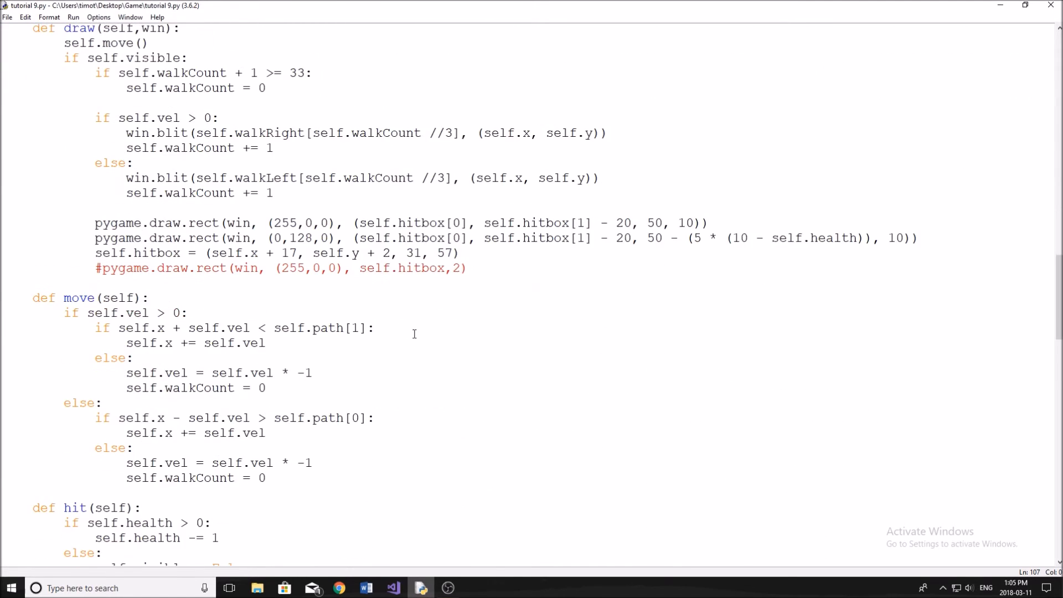
pyautogui.scroll(-3)
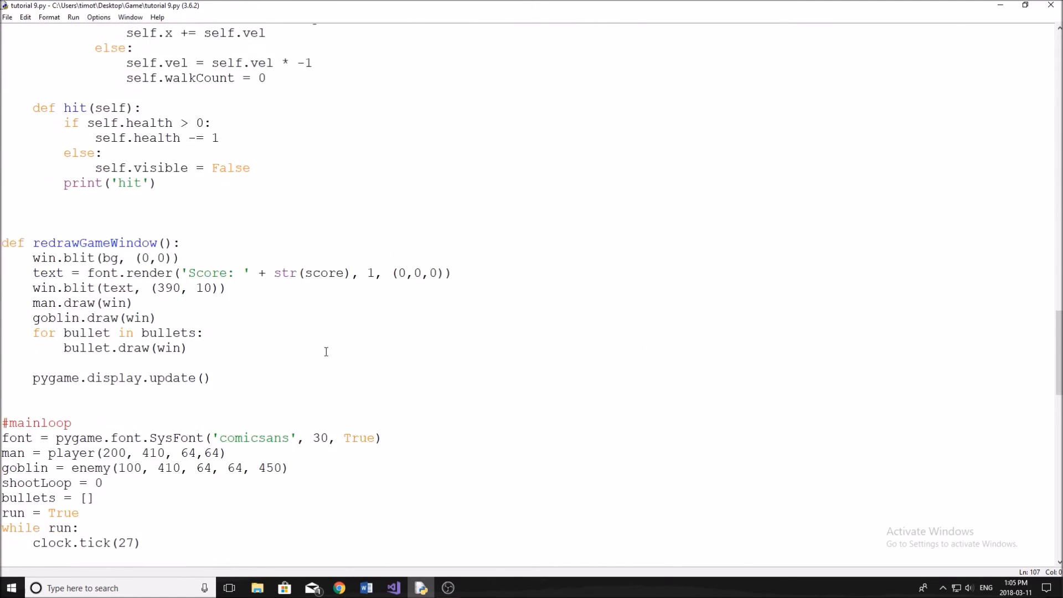
pyautogui.scroll(-3)
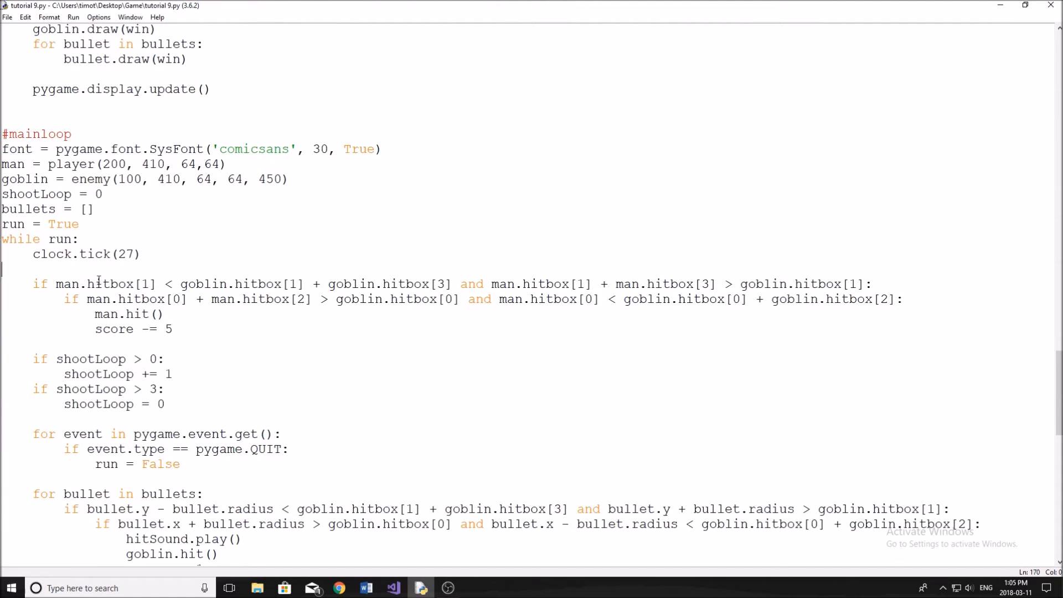
# - Wrap the man/goblin collision check in 'if goblin.visible == True:' and indent it beneath
pyautogui.press('Return')
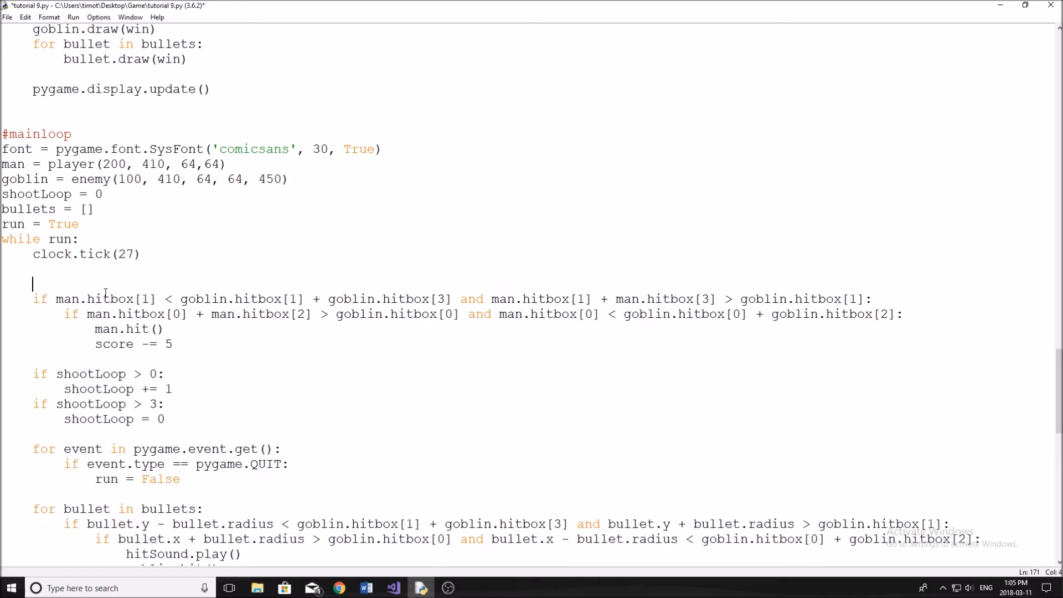
pyautogui.write('if')
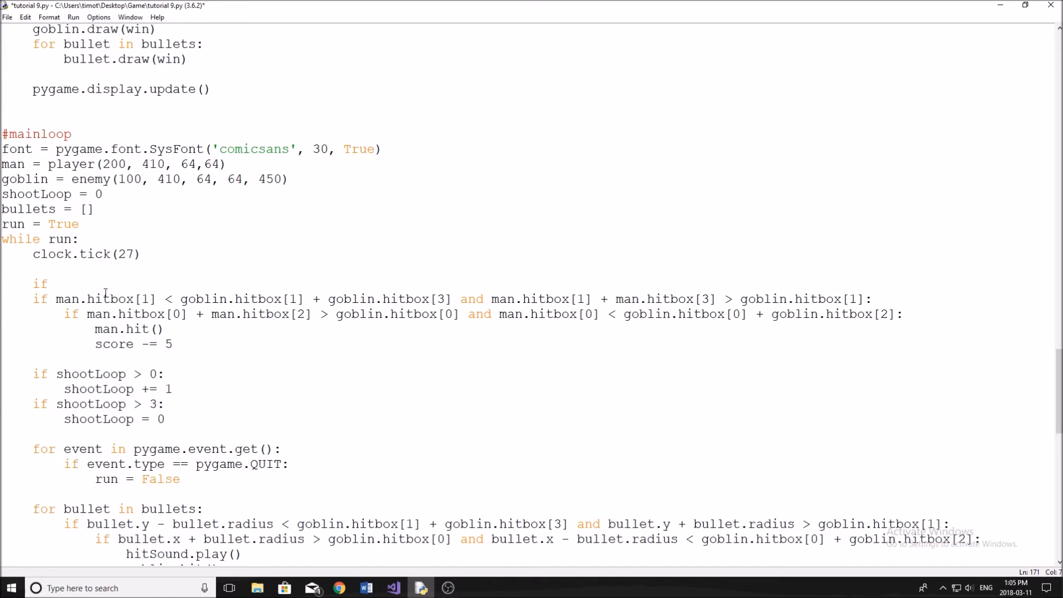
pyautogui.write('gobl')
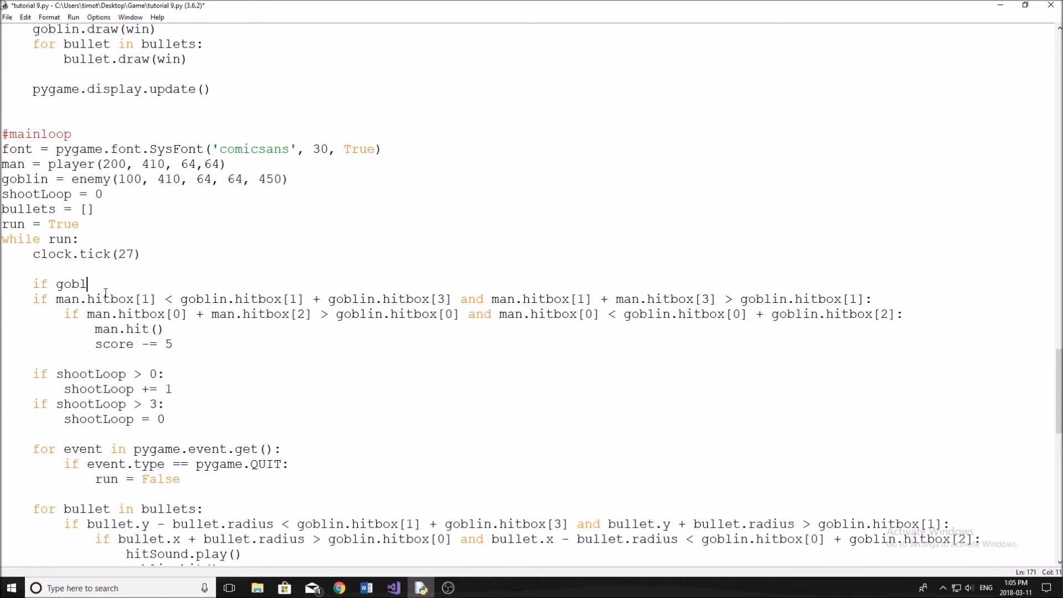
pyautogui.write('in.')
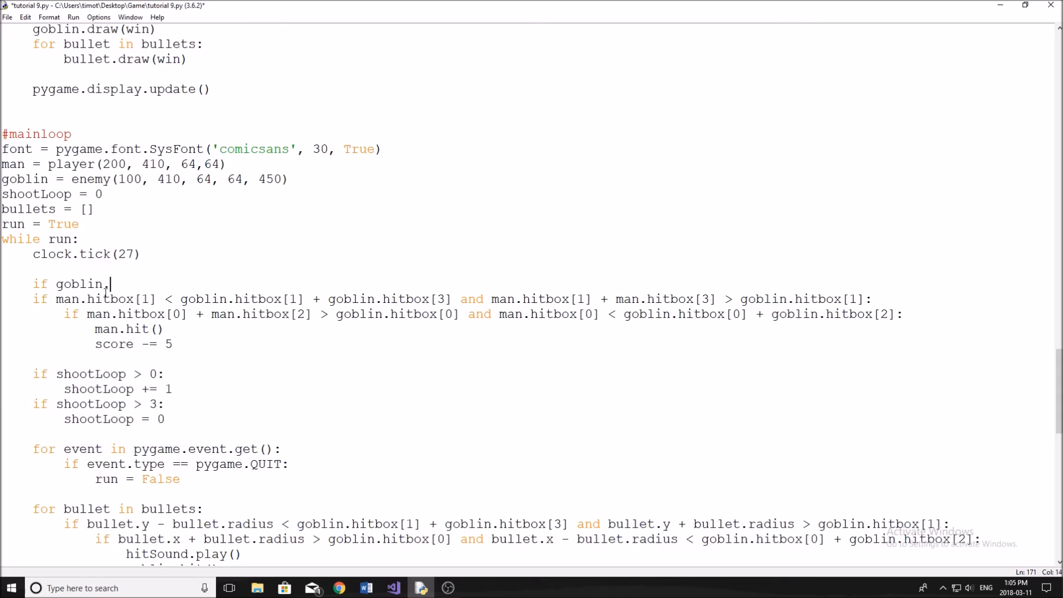
pyautogui.write('visib')
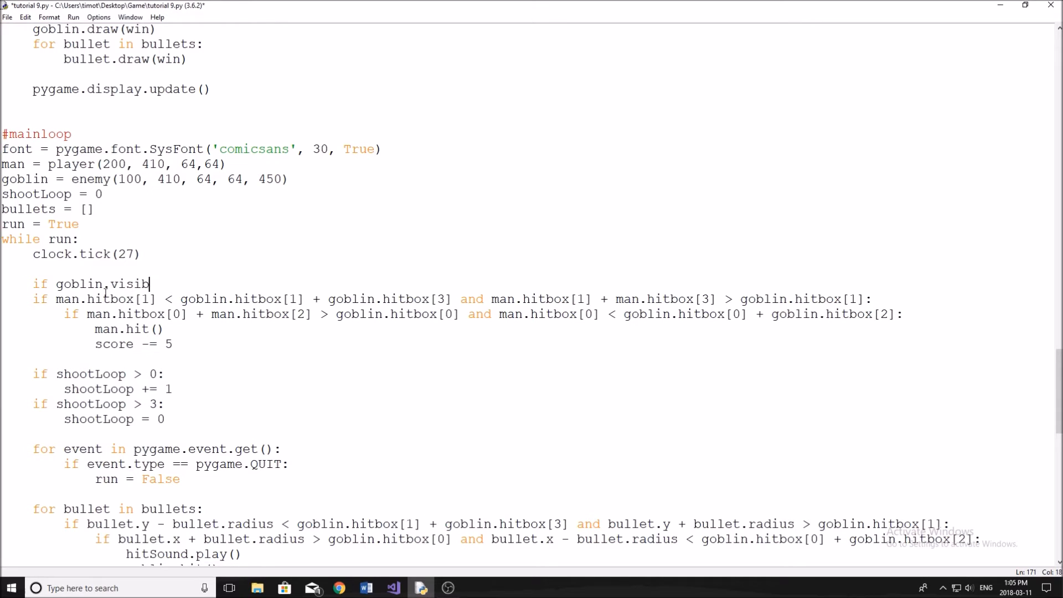
pyautogui.write('le == Tru')
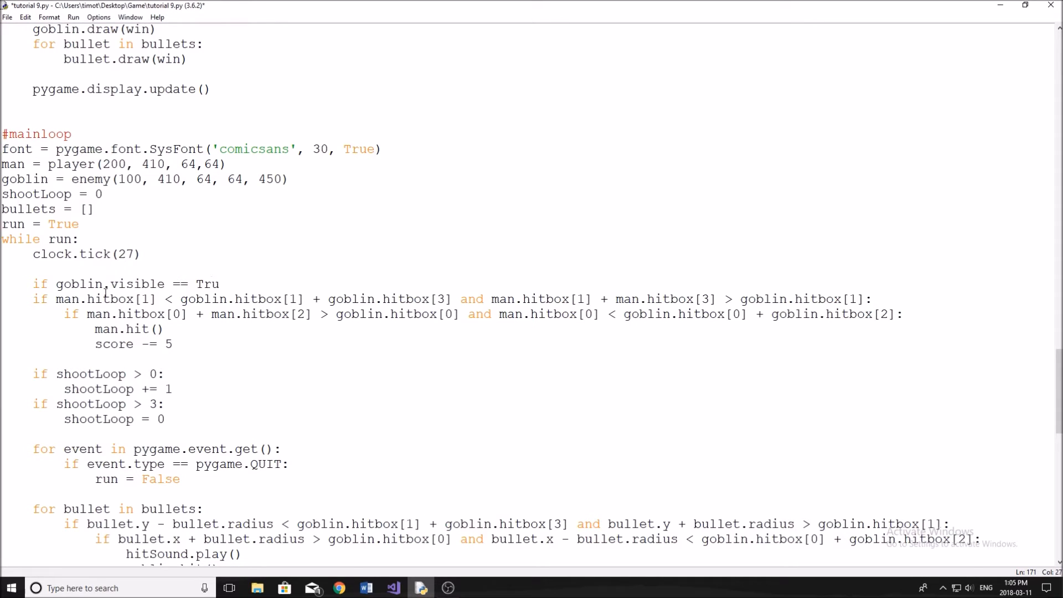
pyautogui.write('e:')
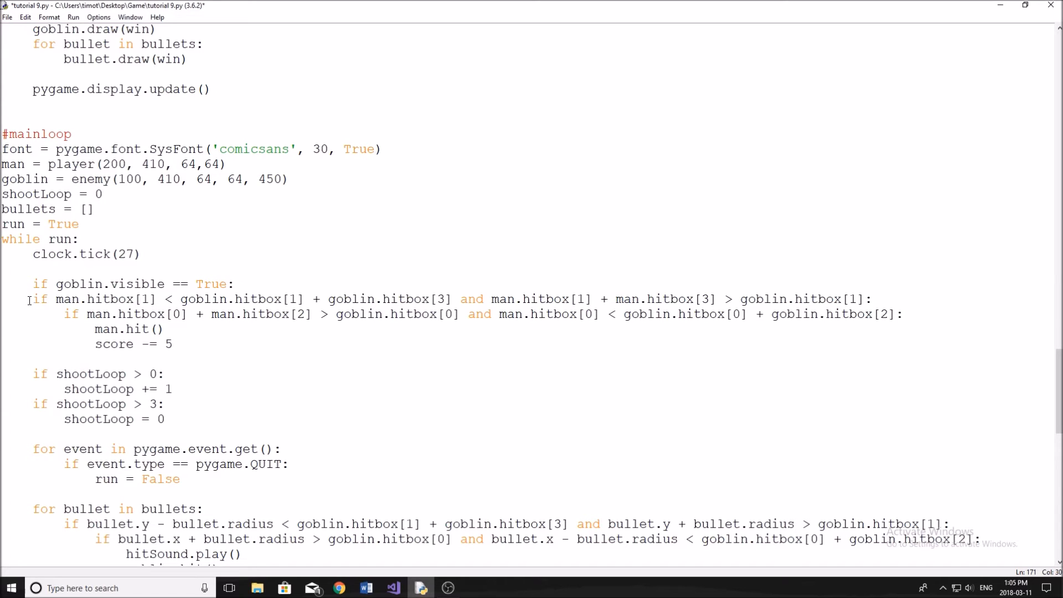
pyautogui.click(165, 328)
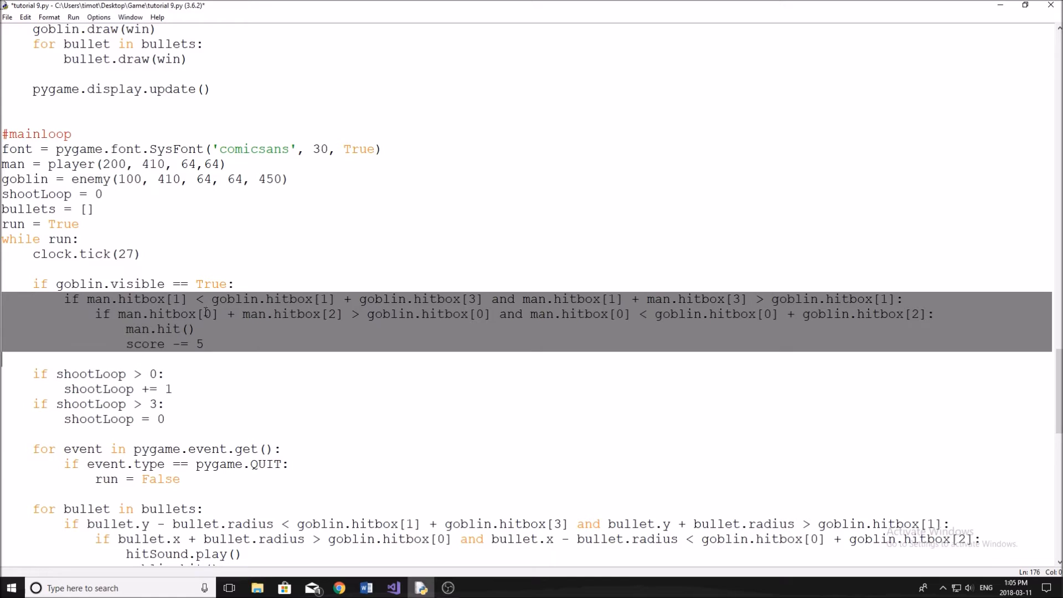
pyautogui.click(203, 344)
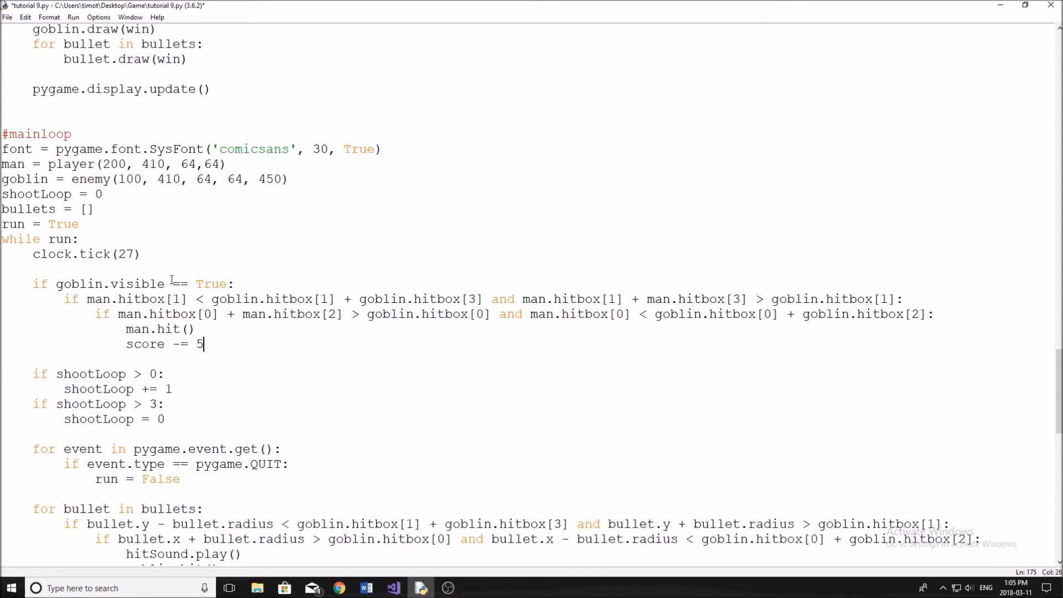
pyautogui.doubleClick(133, 283)
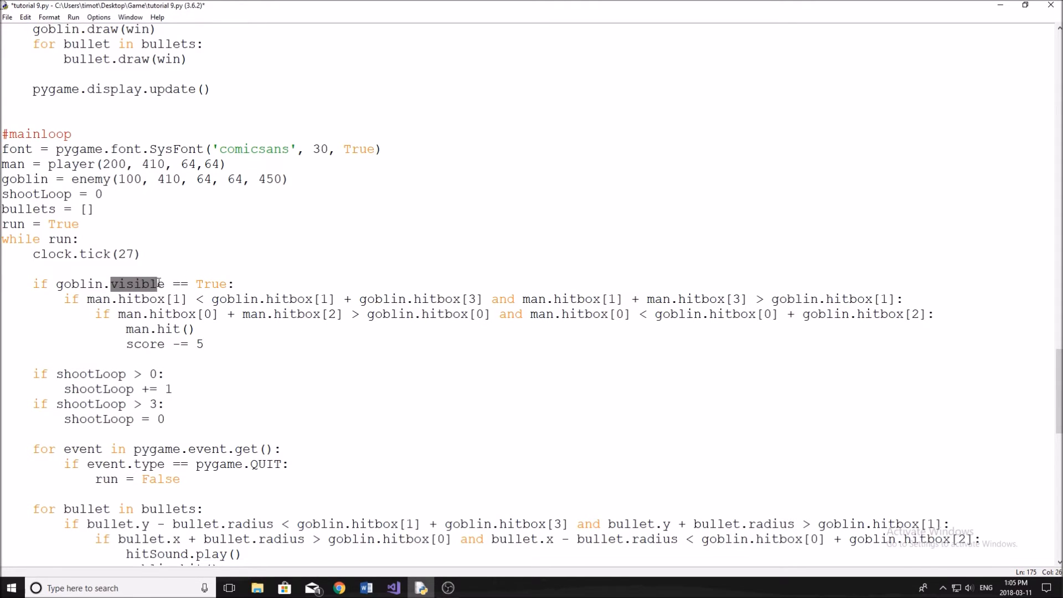
pyautogui.scroll(3)
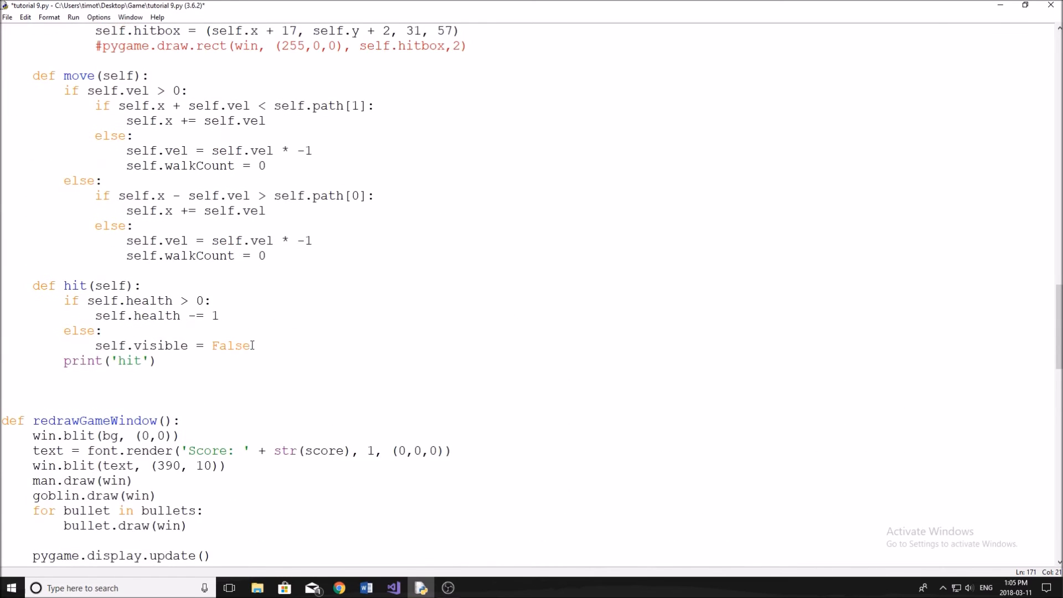
pyautogui.scroll(3)
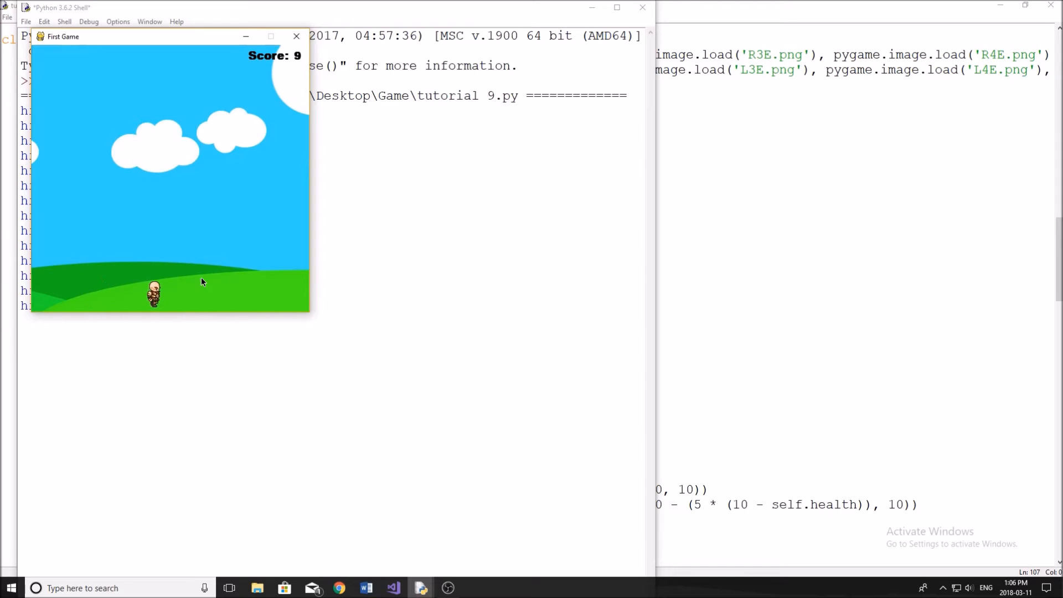
# - Walk the character with the right arrow key, then close the game window
pyautogui.press('right')
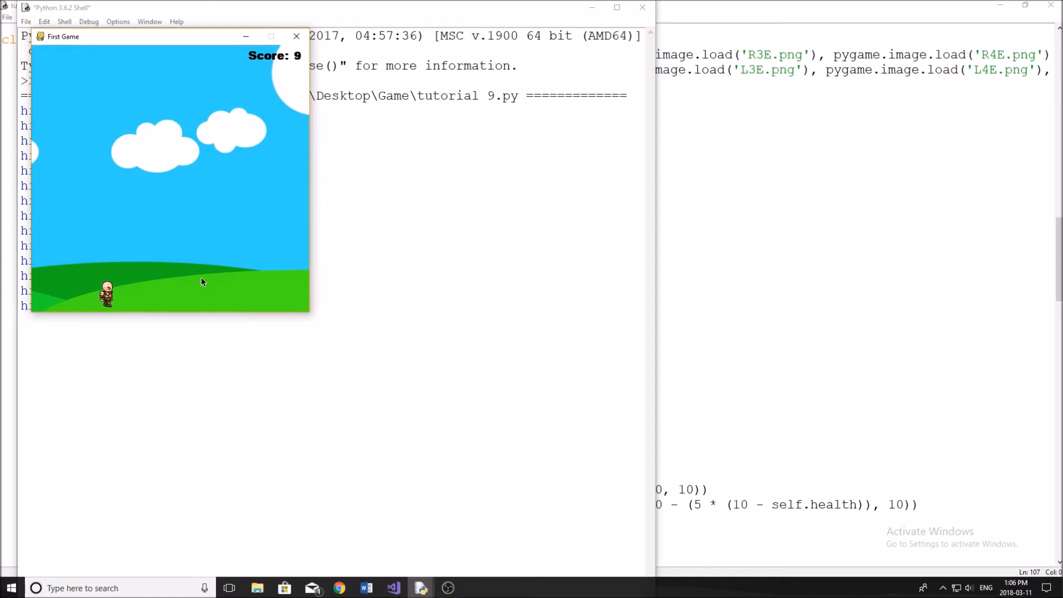
pyautogui.press('right')
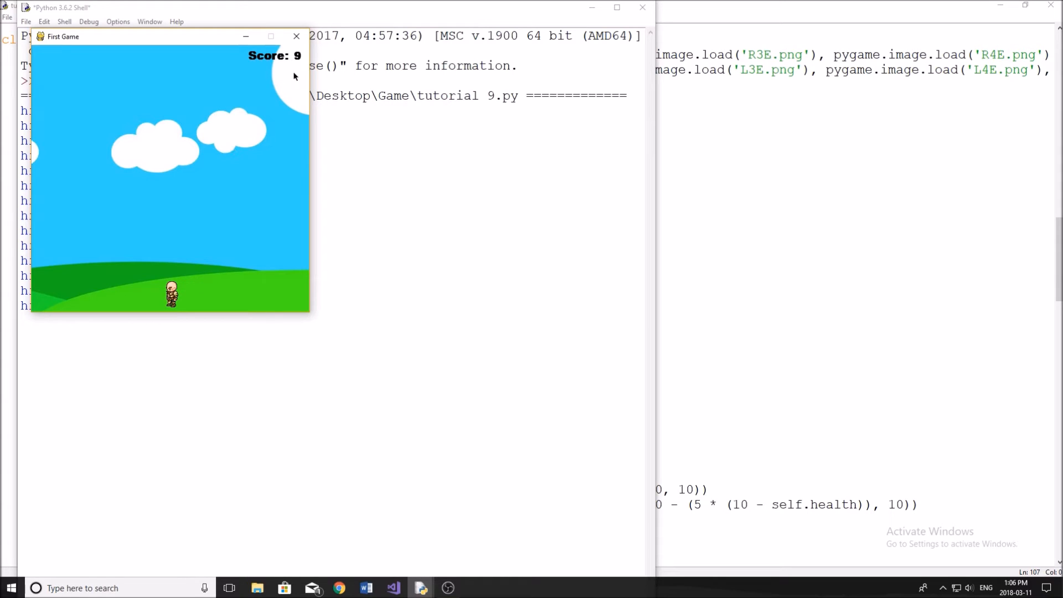
pyautogui.moveTo(294, 64)
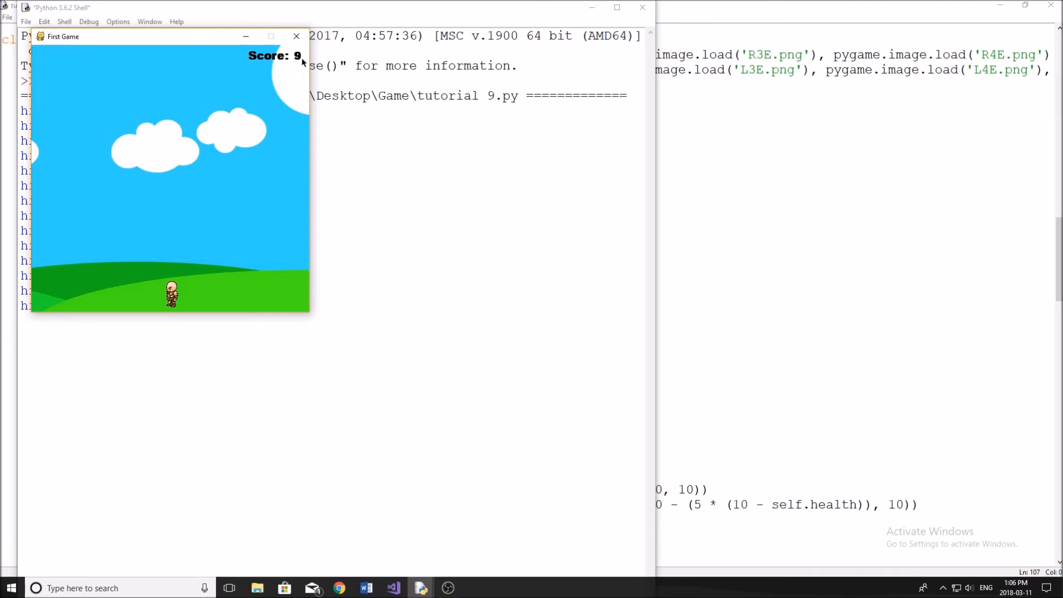
pyautogui.click(296, 35)
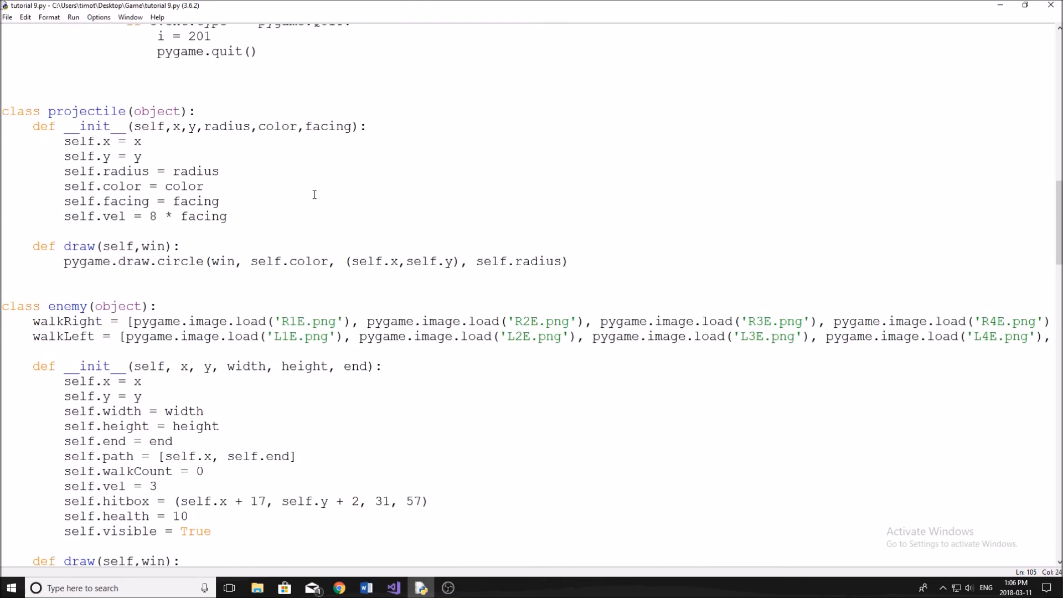
# - Edit the score text's x coordinate in redrawGameWindow's win.blit, typing 4
pyautogui.scroll(-3)
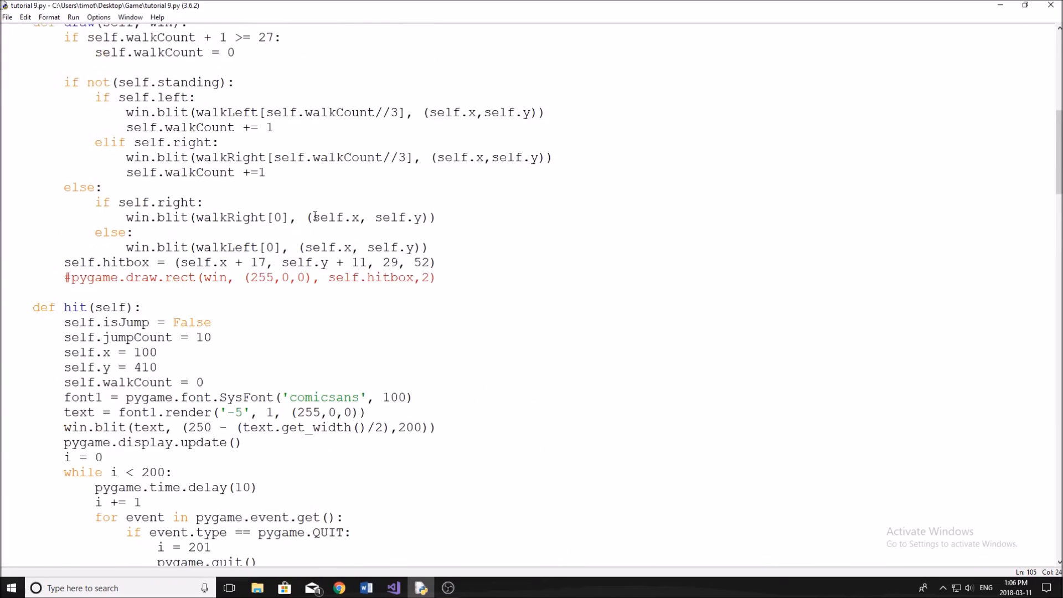
pyautogui.scroll(-3)
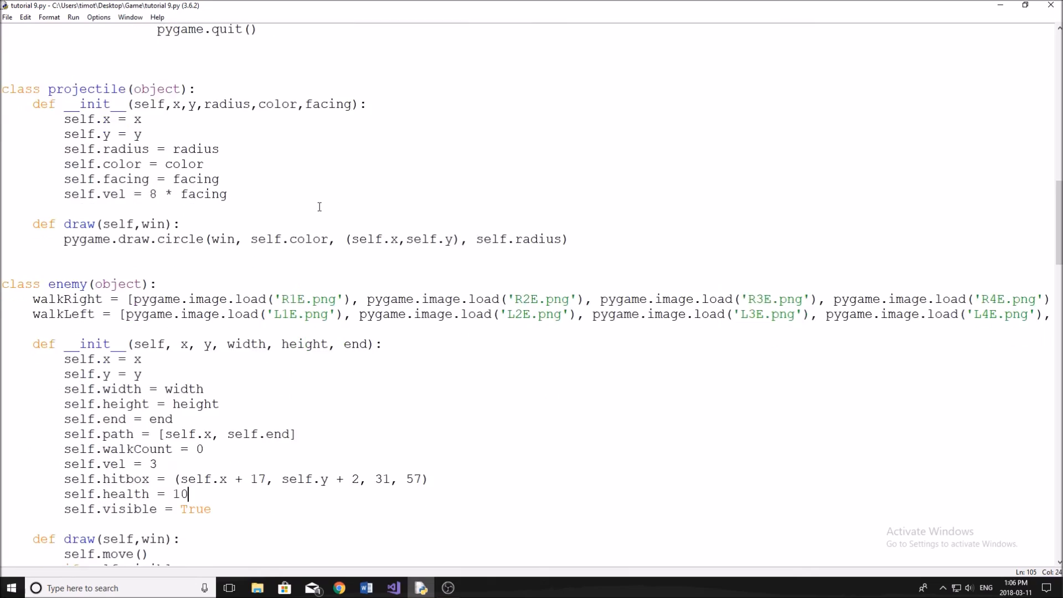
pyautogui.scroll(-3)
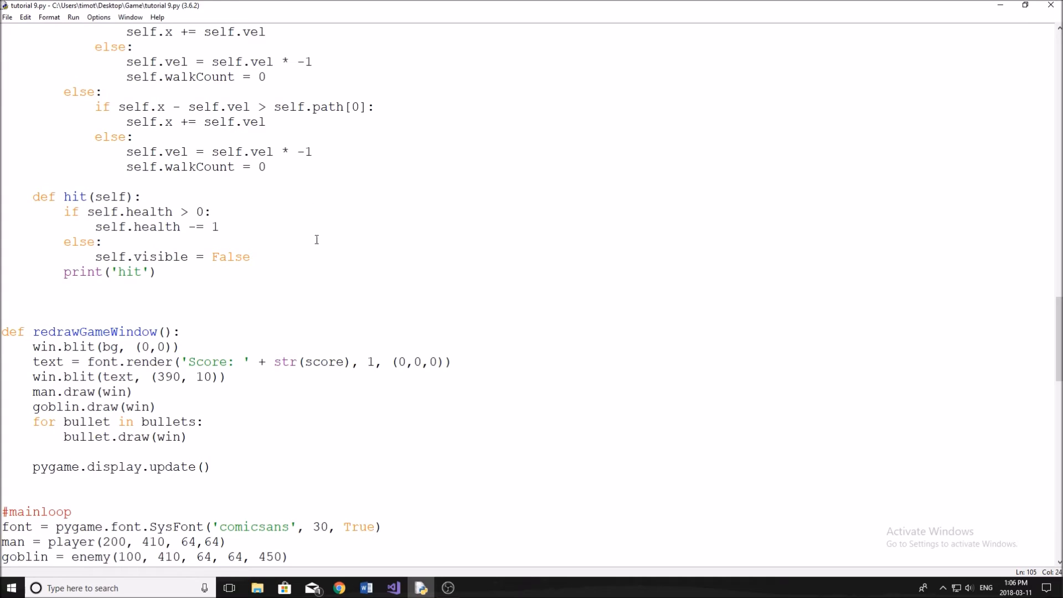
pyautogui.scroll(-3)
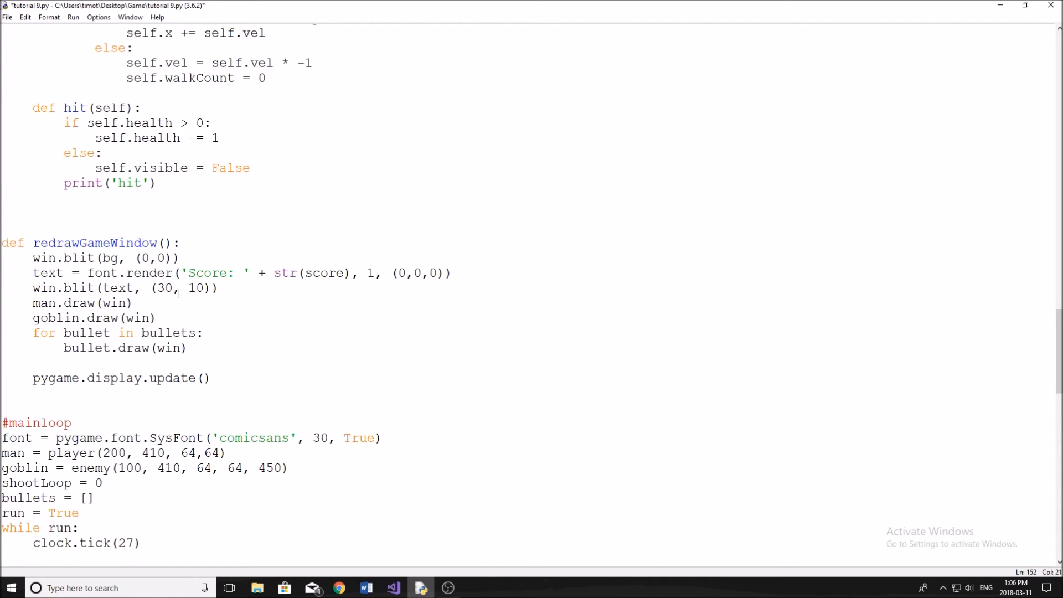
pyautogui.write('4')
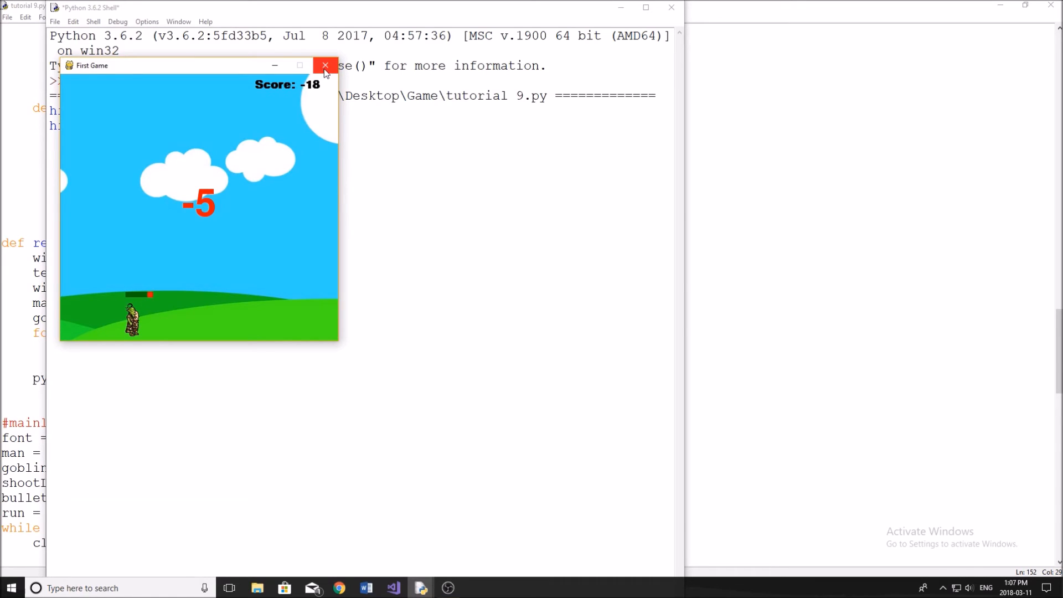
# - Close the game window after checking the score position and hit penalty
pyautogui.click(325, 66)
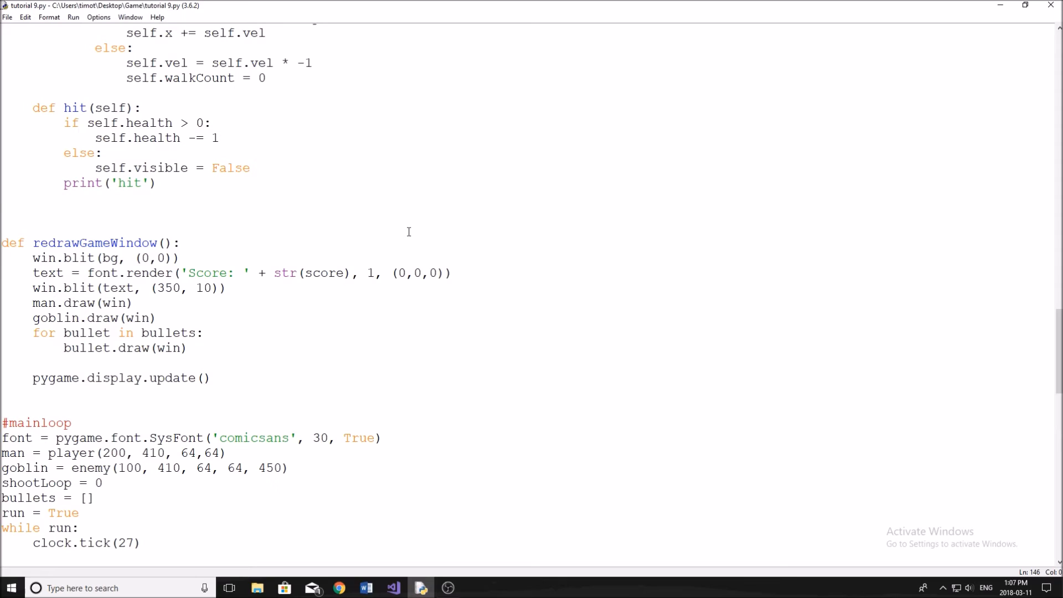
pyautogui.scroll(-3)
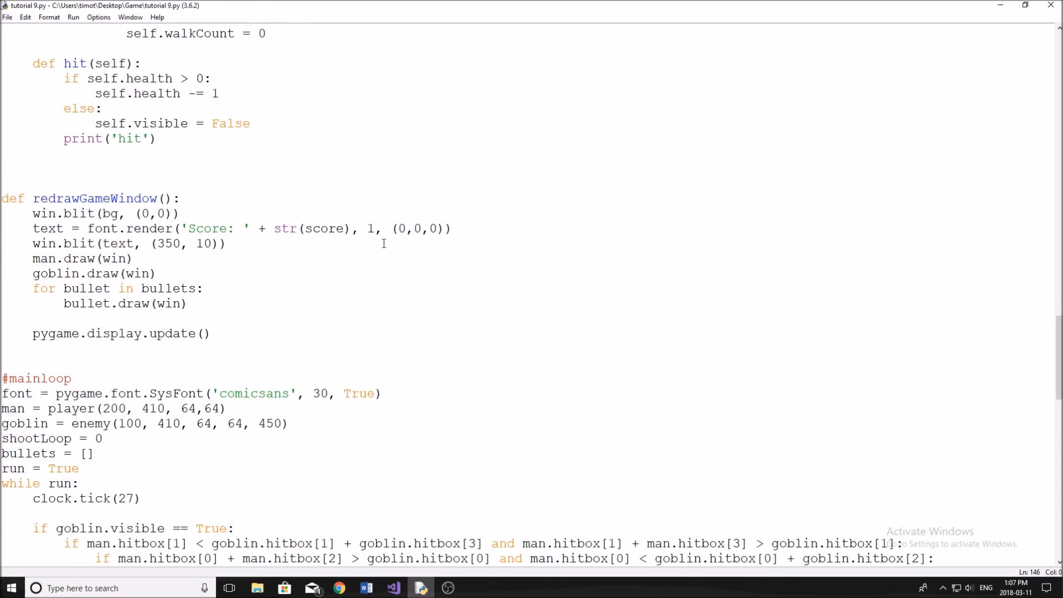
pyautogui.scroll(-3)
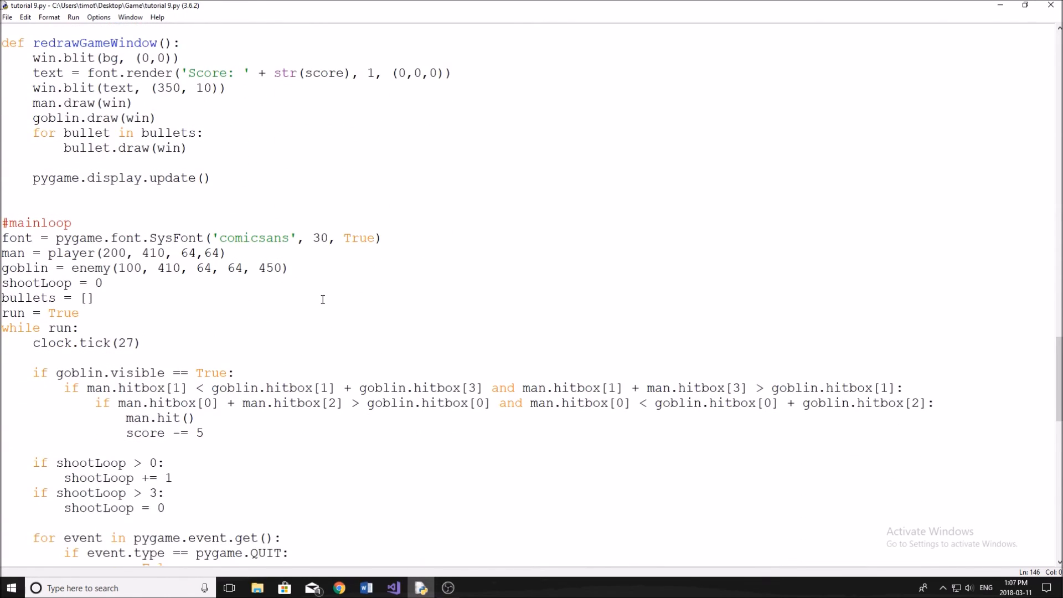
pyautogui.scroll(-3)
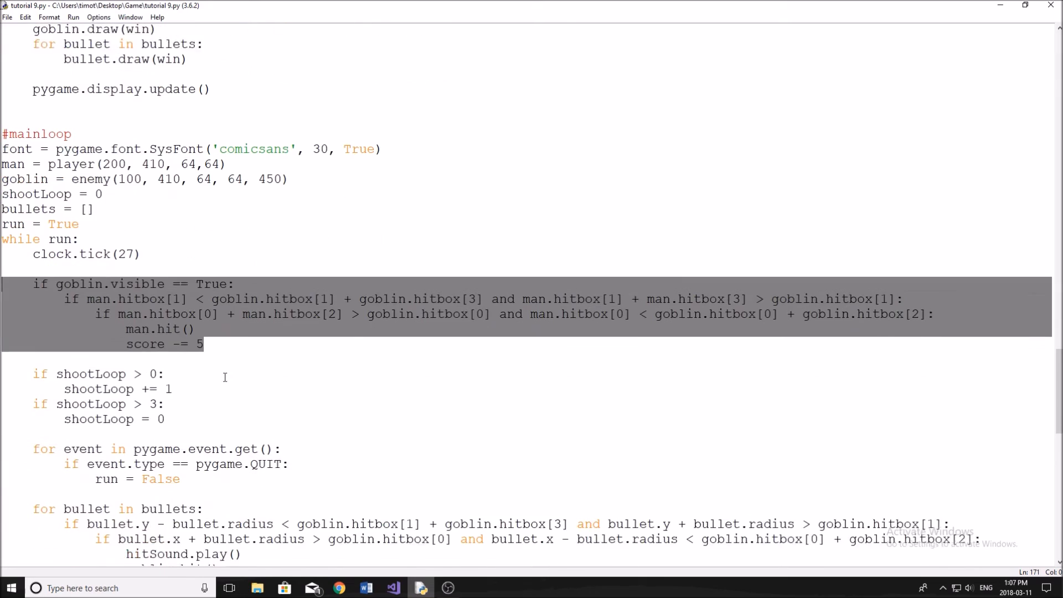
pyautogui.scroll(-3)
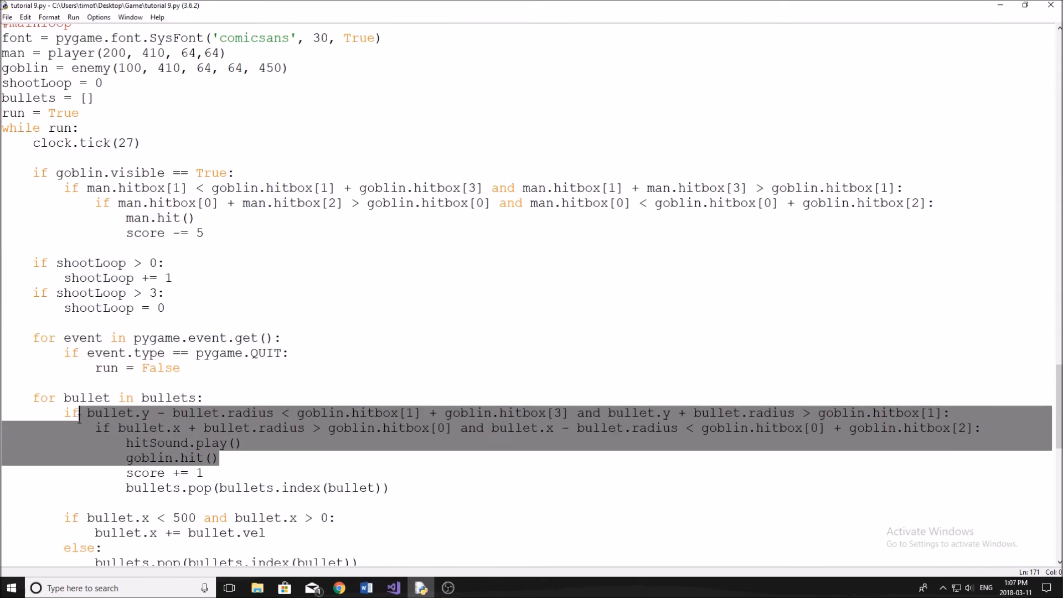
pyautogui.scroll(-3)
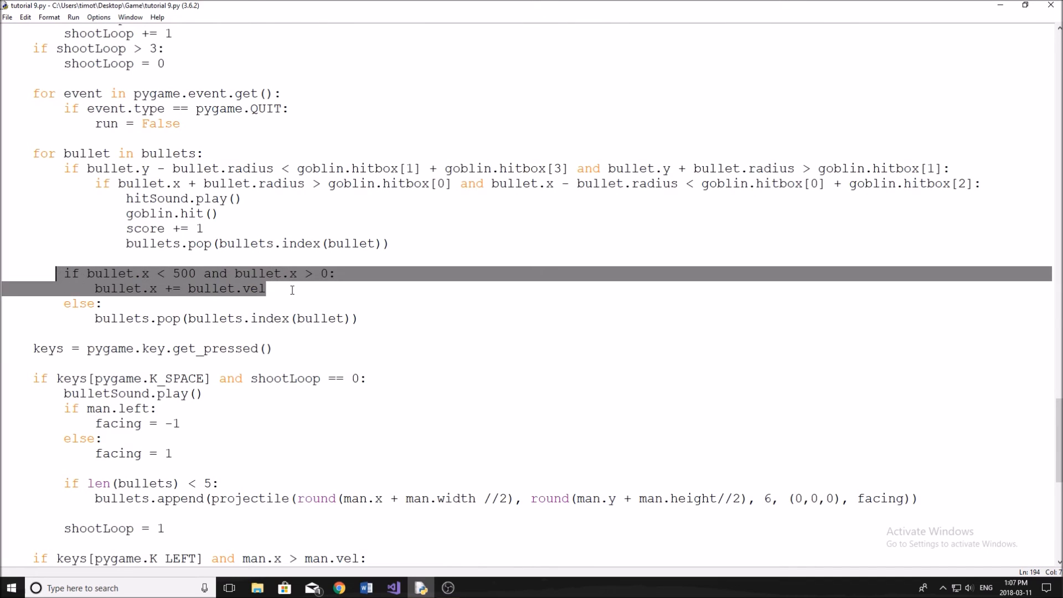
pyautogui.scroll(3)
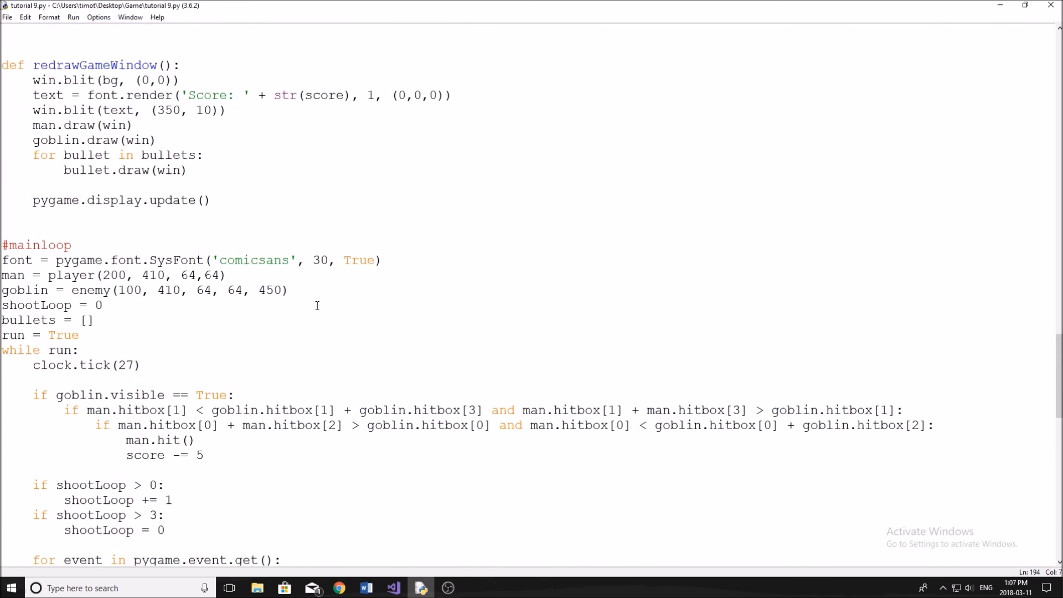
pyautogui.scroll(3)
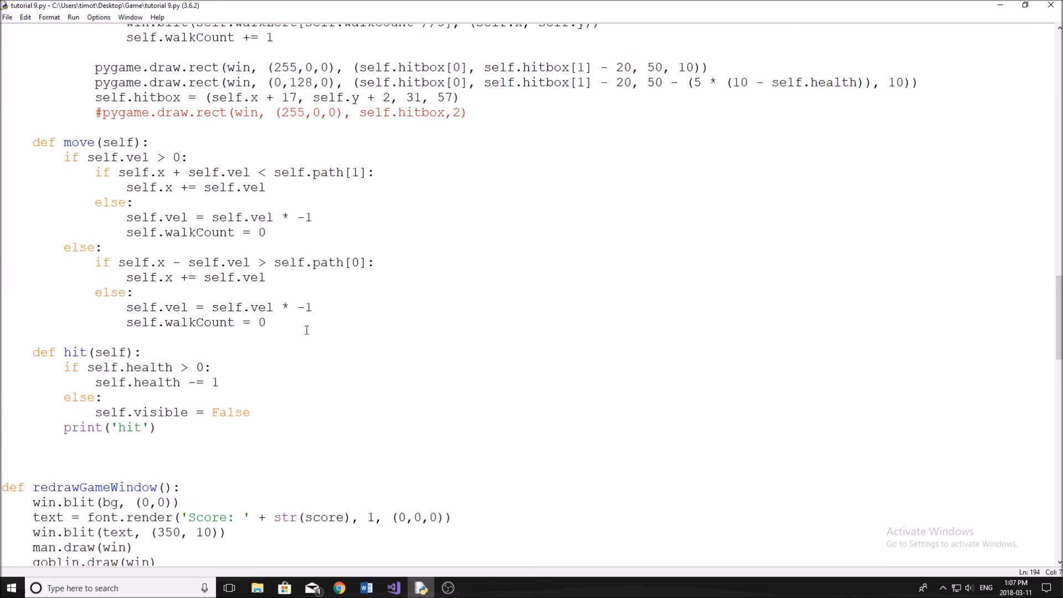
pyautogui.scroll(3)
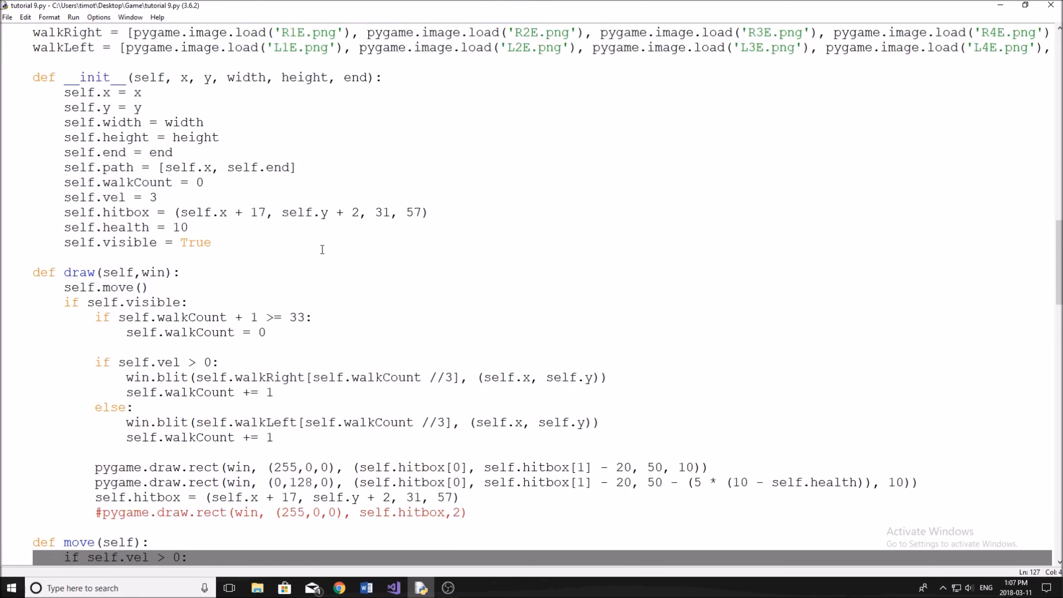
pyautogui.scroll(3)
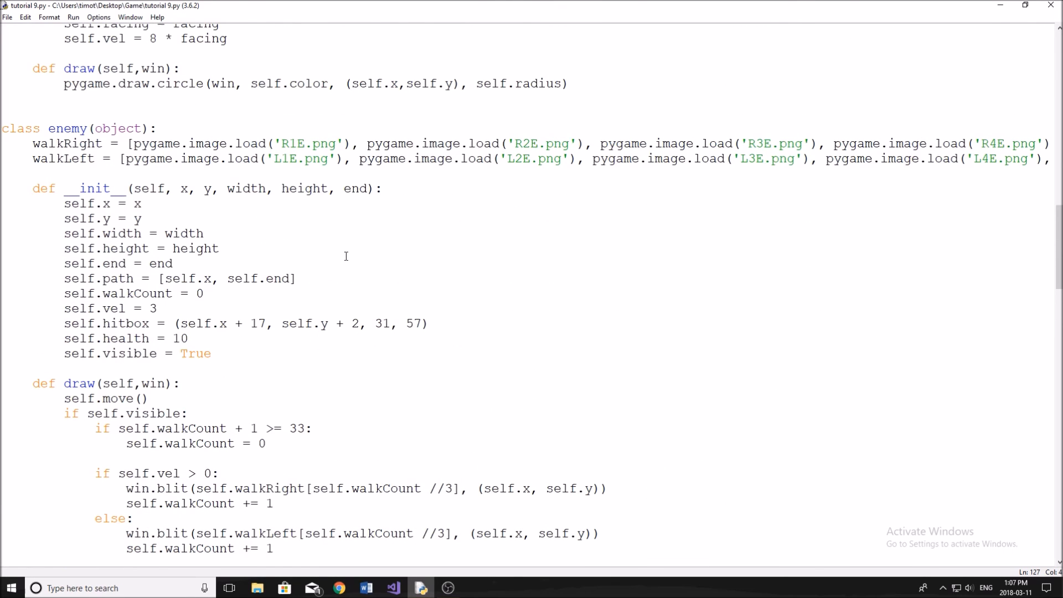
pyautogui.scroll(3)
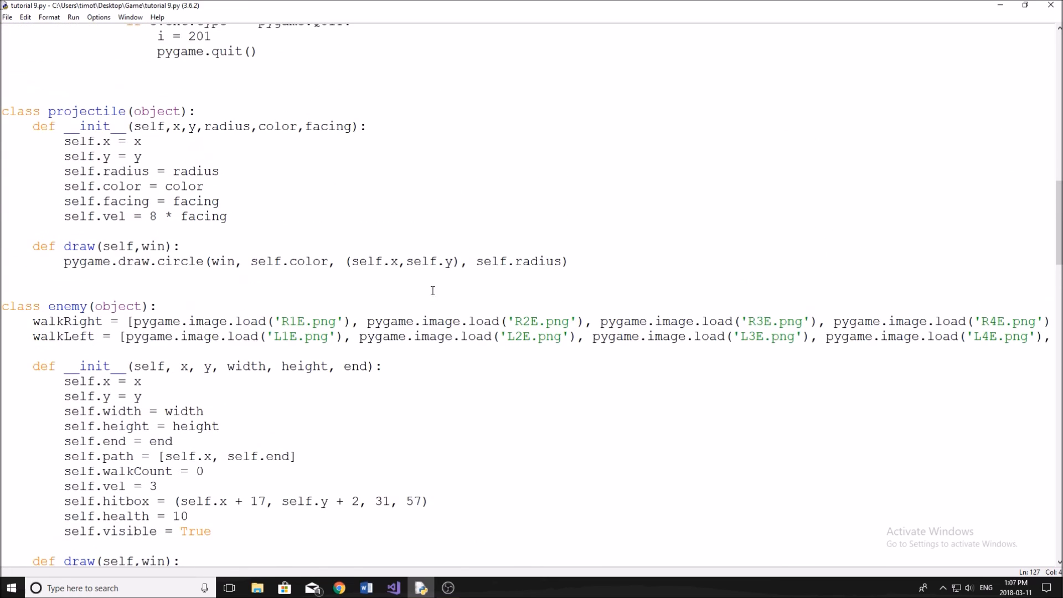
pyautogui.scroll(3)
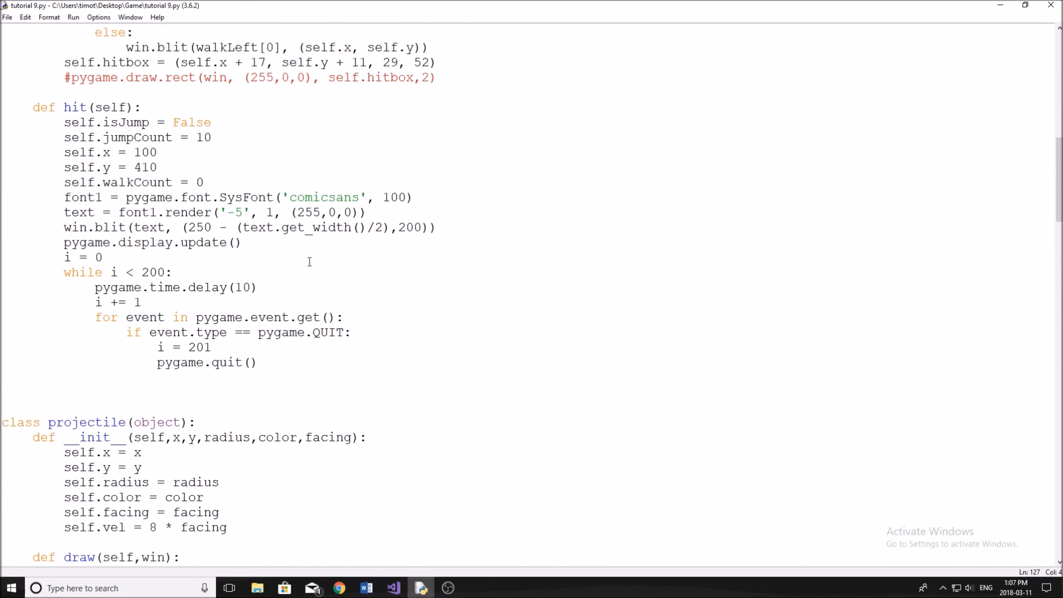
pyautogui.moveTo(365, 339)
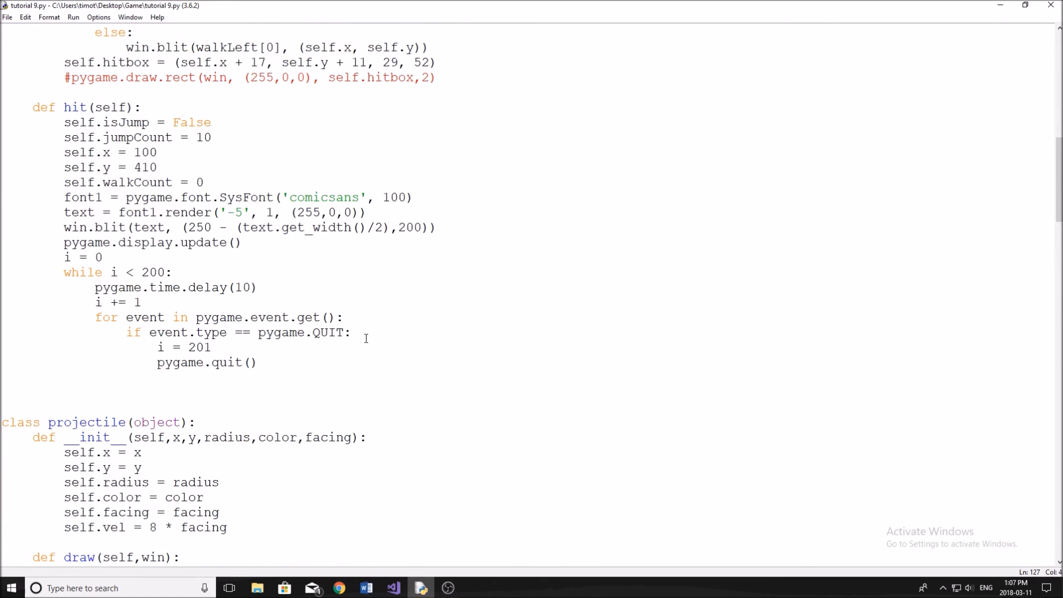
pyautogui.scroll(3)
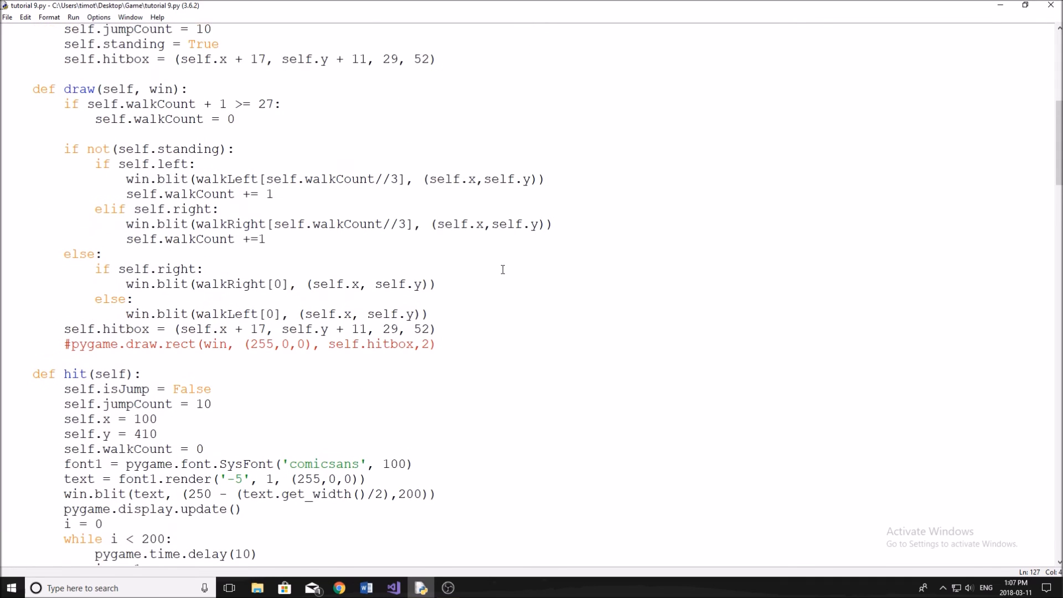
pyautogui.moveTo(508, 281)
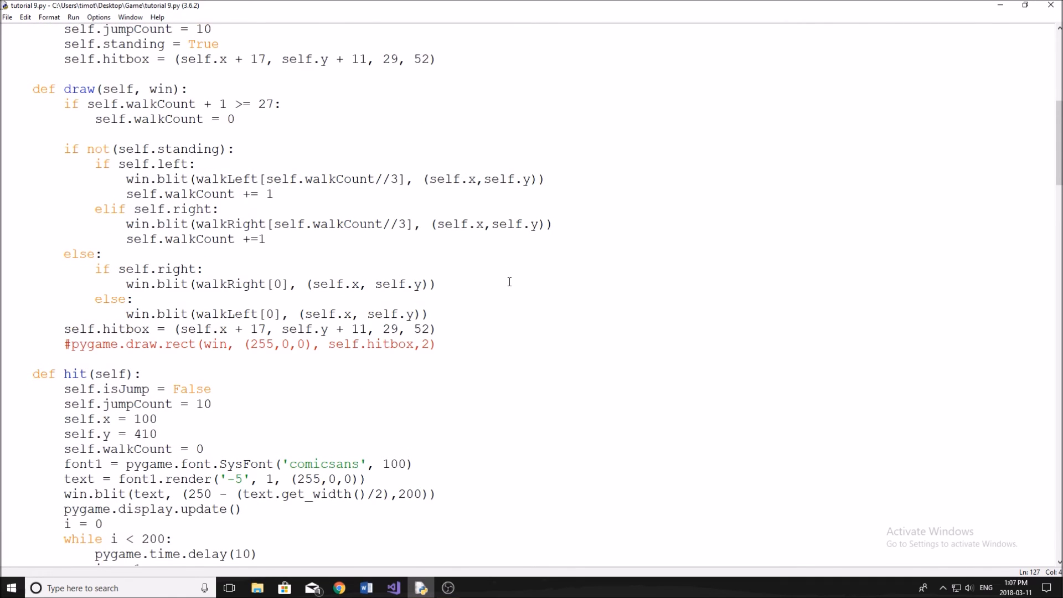
pyautogui.moveTo(529, 275)
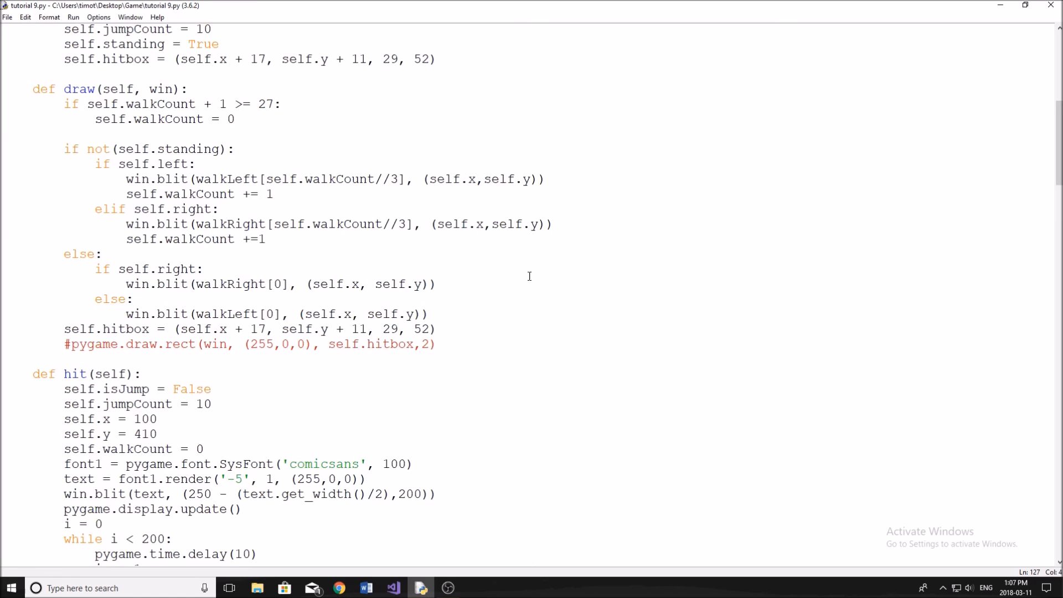
pyautogui.scroll(3)
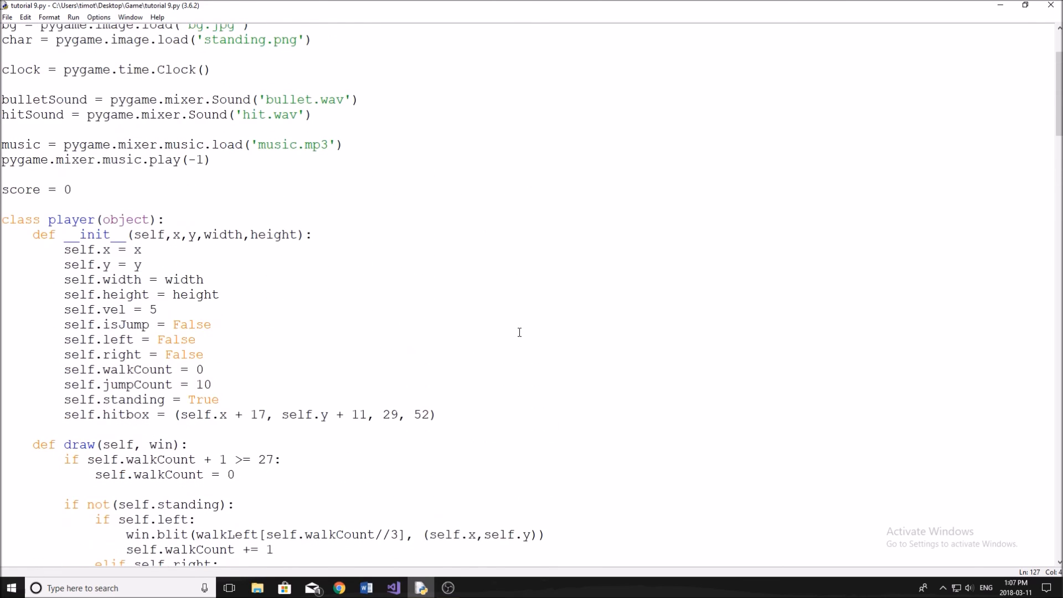
pyautogui.scroll(3)
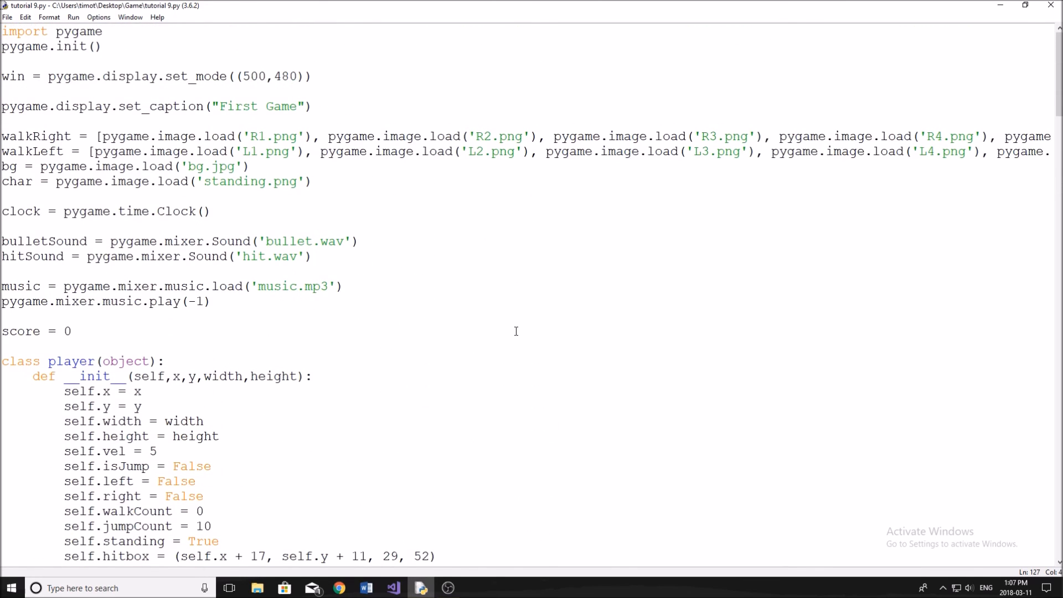
pyautogui.scroll(-3)
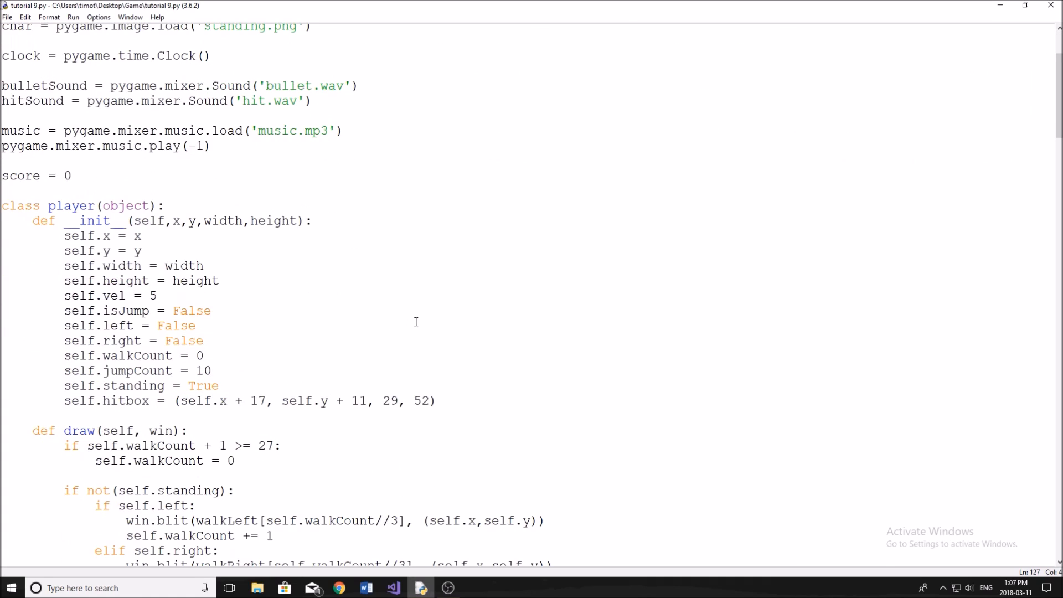
pyautogui.moveTo(503, 386)
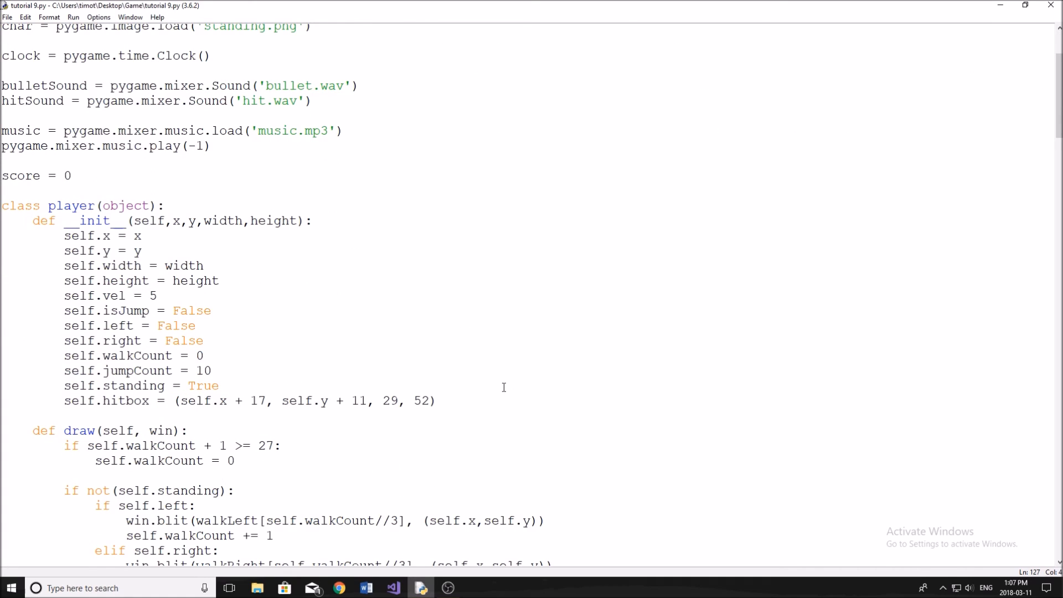
pyautogui.scroll(-3)
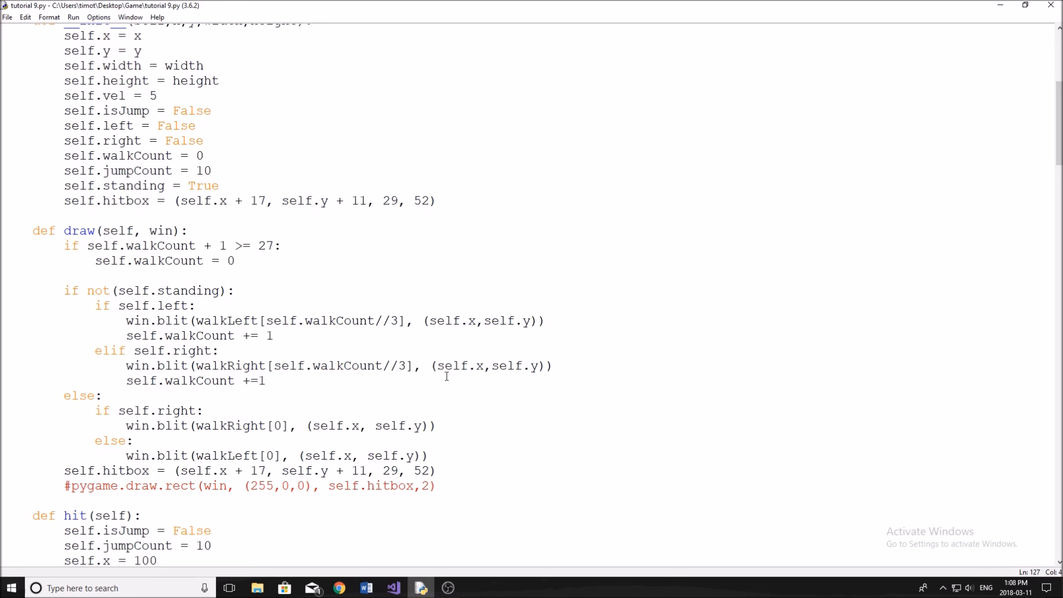
pyautogui.moveTo(497, 366)
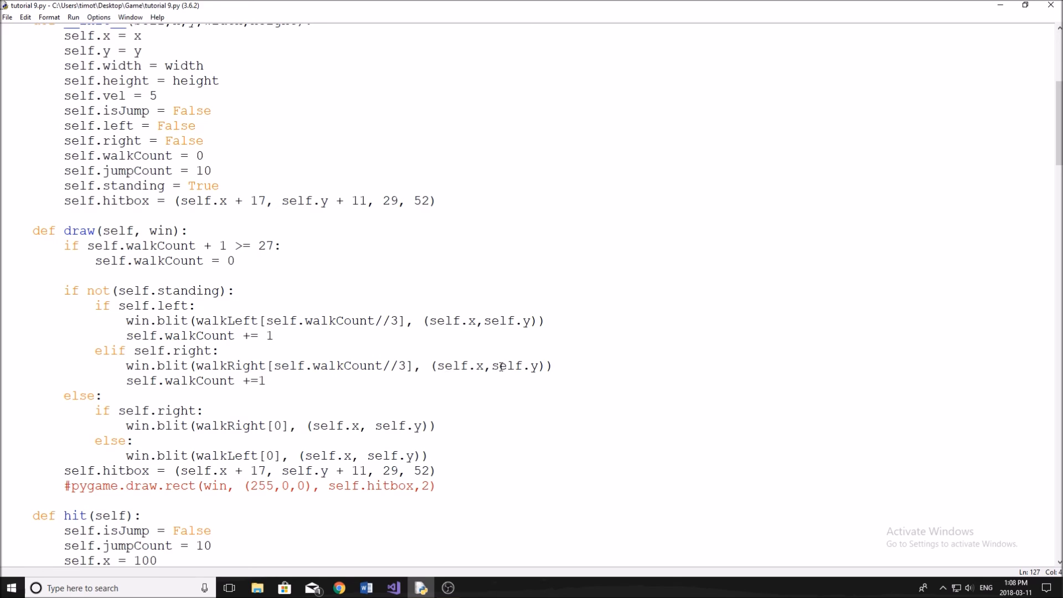
pyautogui.scroll(-3)
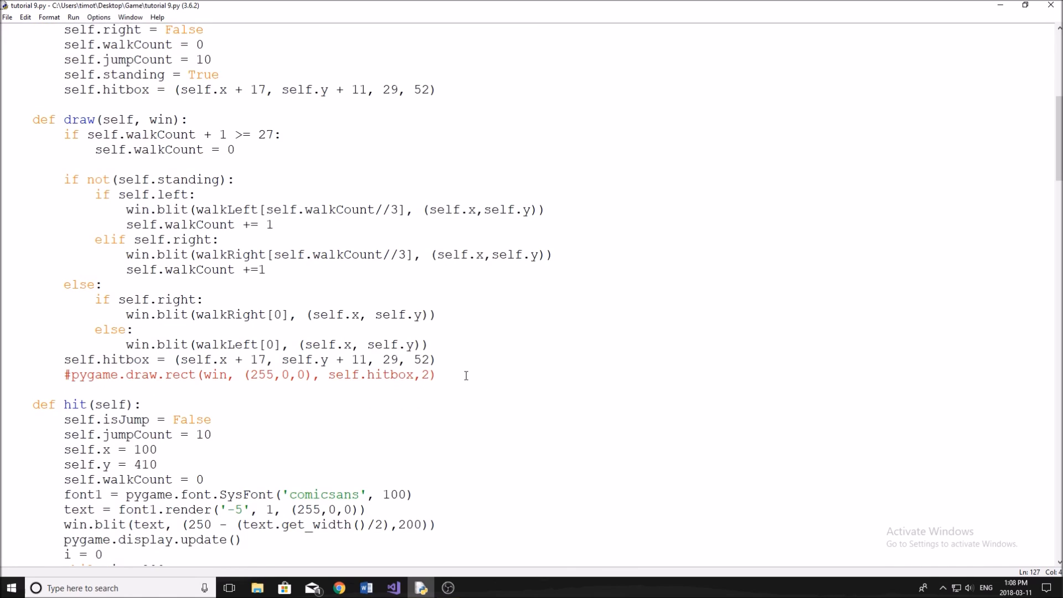
pyautogui.moveTo(461, 475)
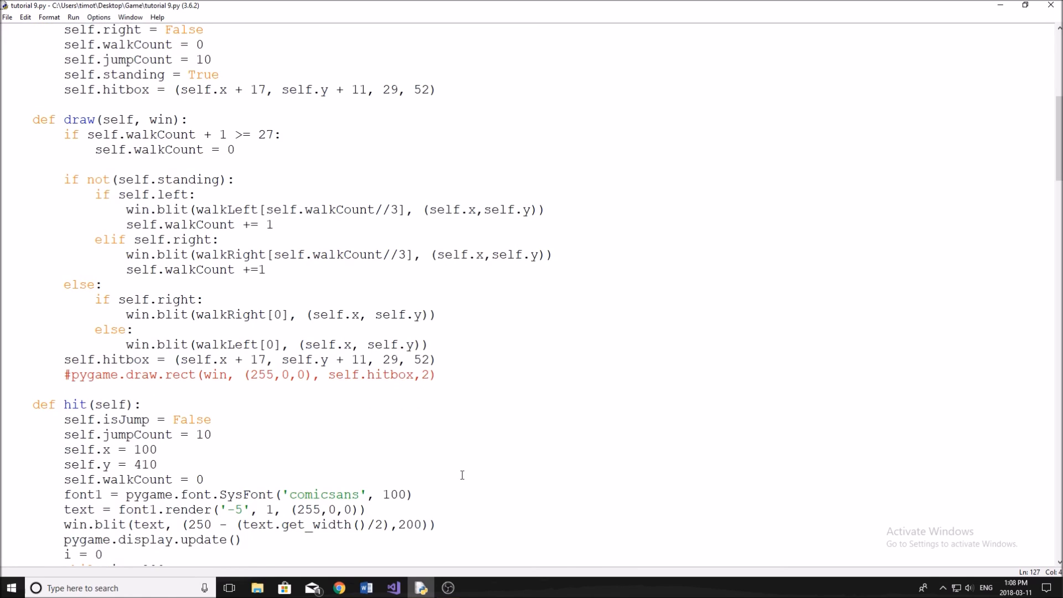
pyautogui.moveTo(439, 120)
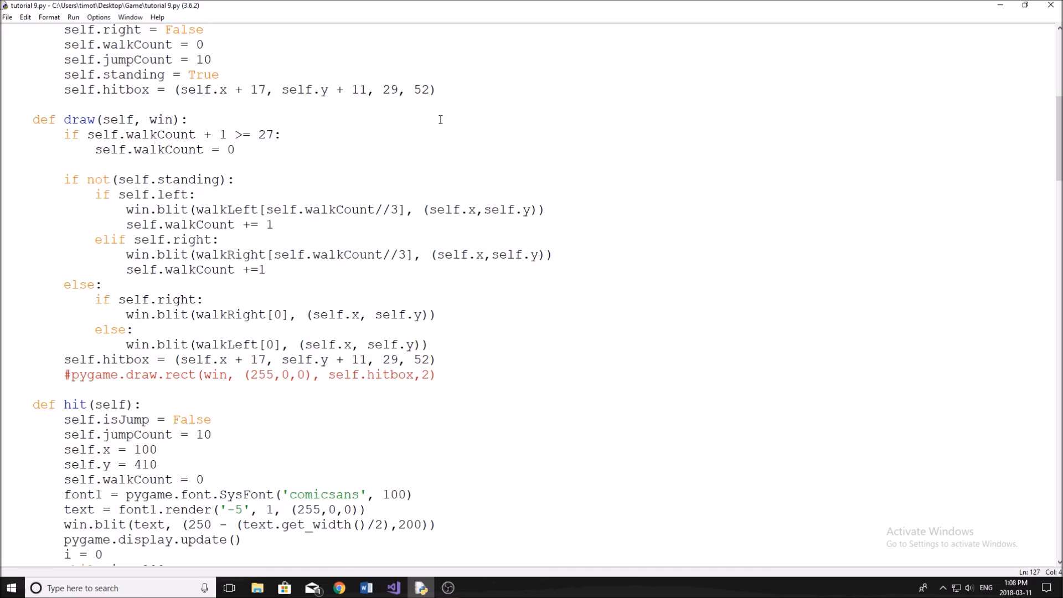
pyautogui.moveTo(383, 426)
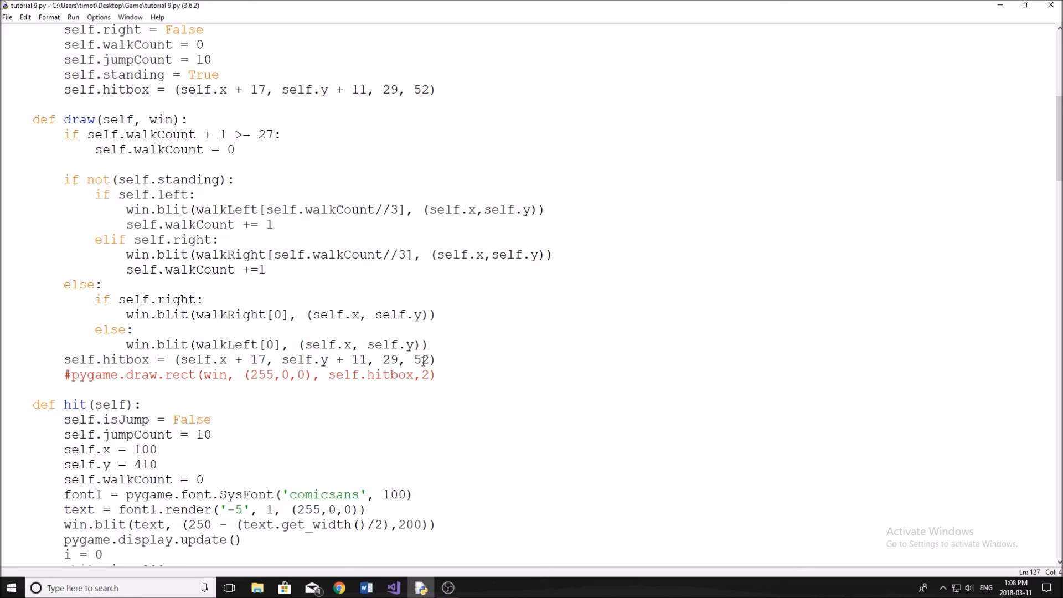
pyautogui.moveTo(470, 355)
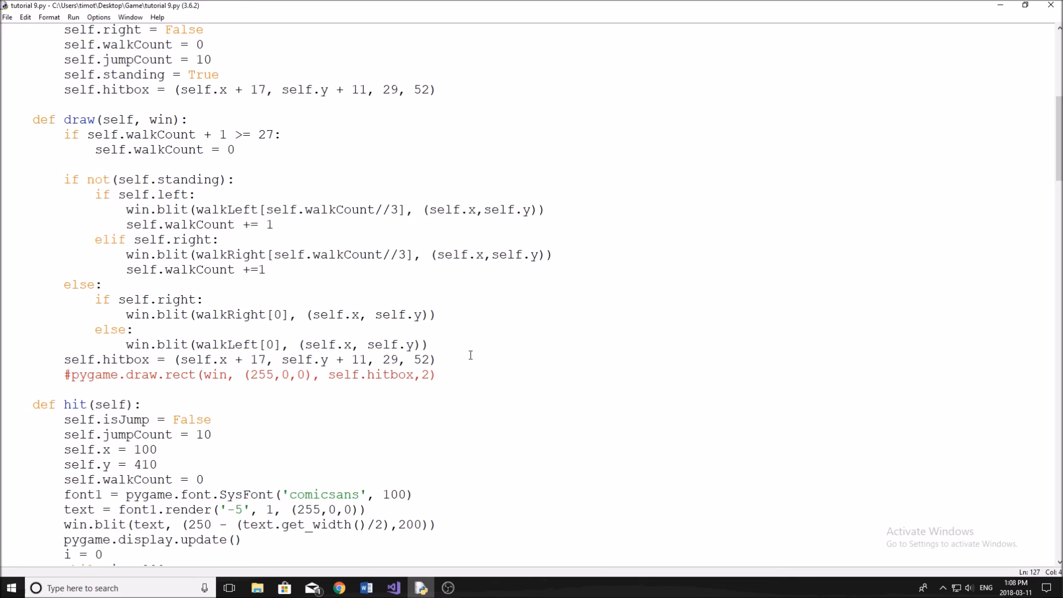
pyautogui.click(457, 364)
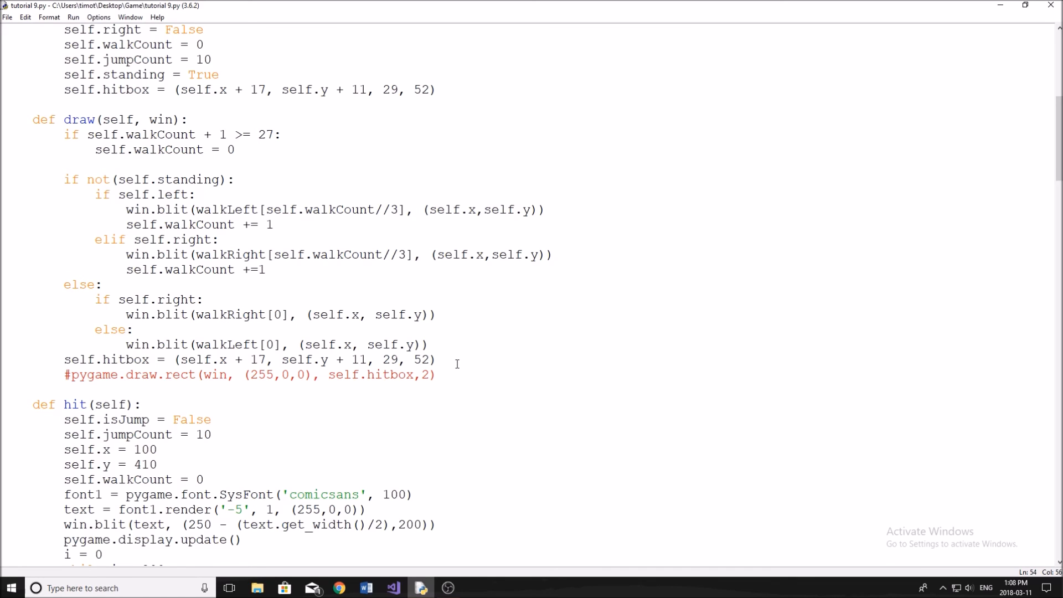
pyautogui.scroll(-3)
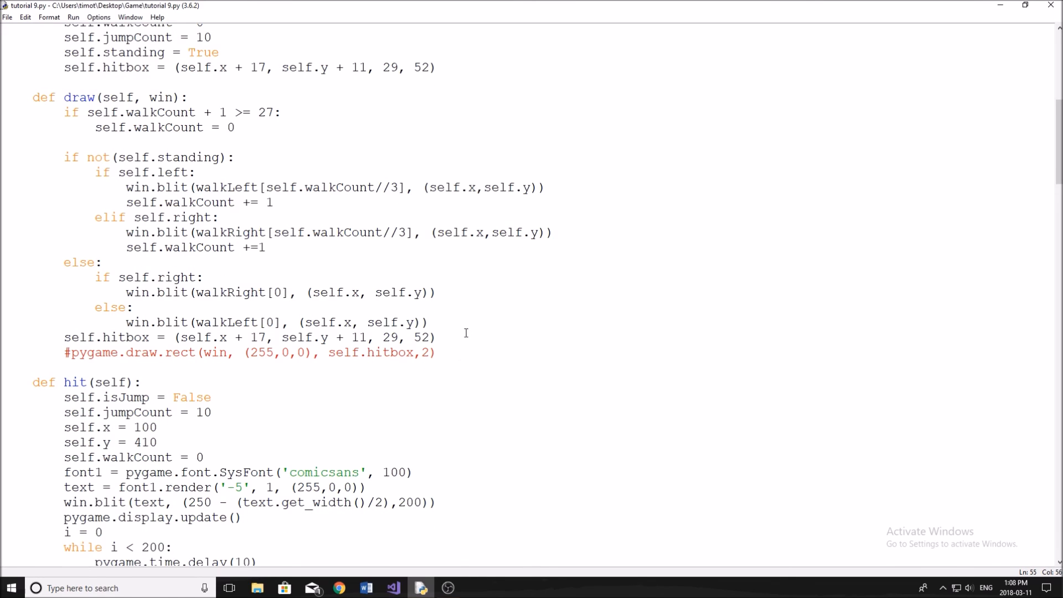
pyautogui.click(438, 352)
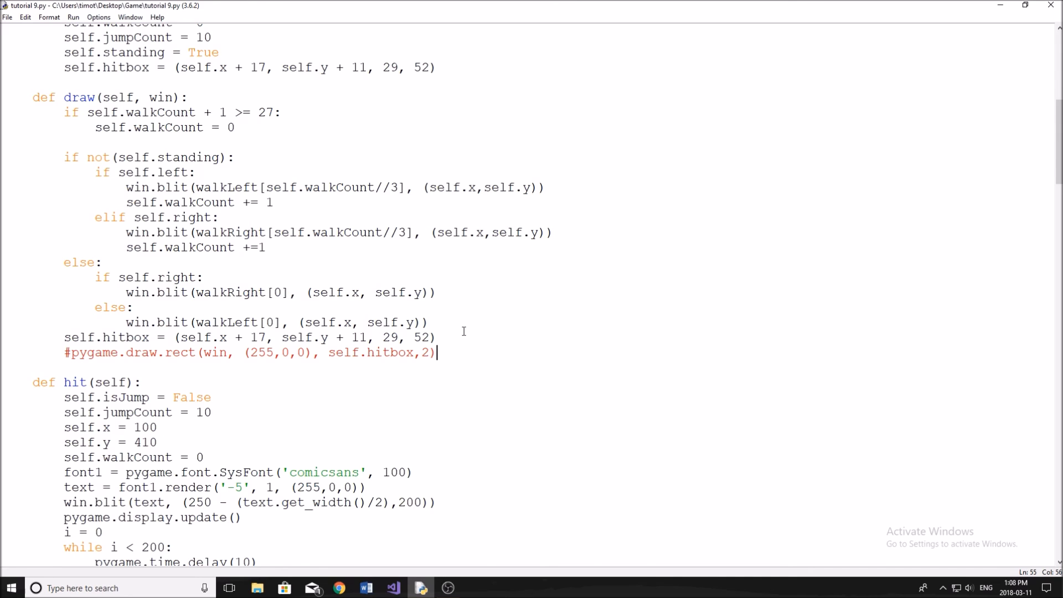
pyautogui.scroll(3)
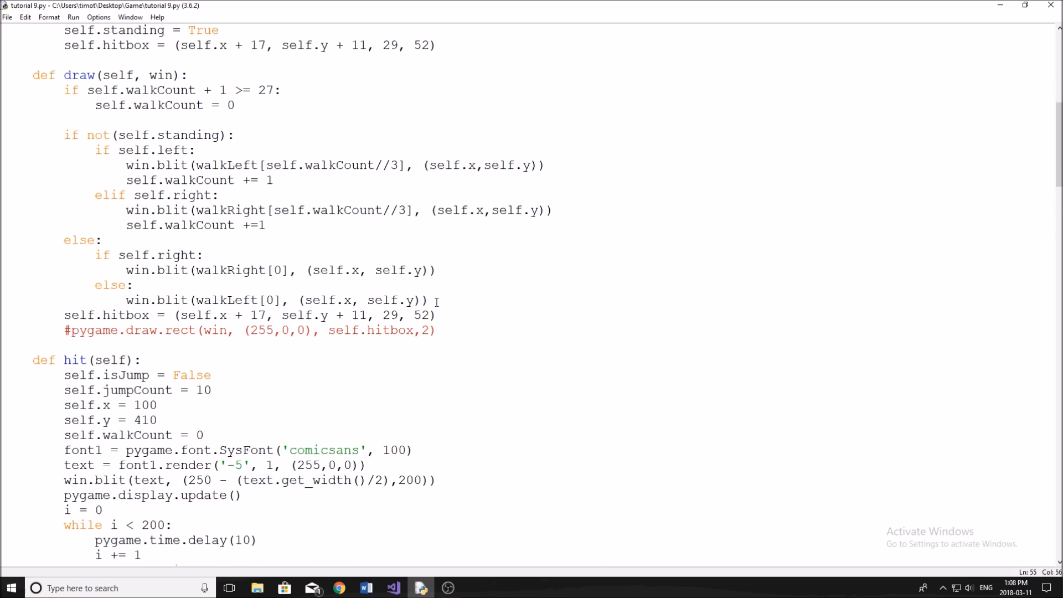
pyautogui.scroll(3)
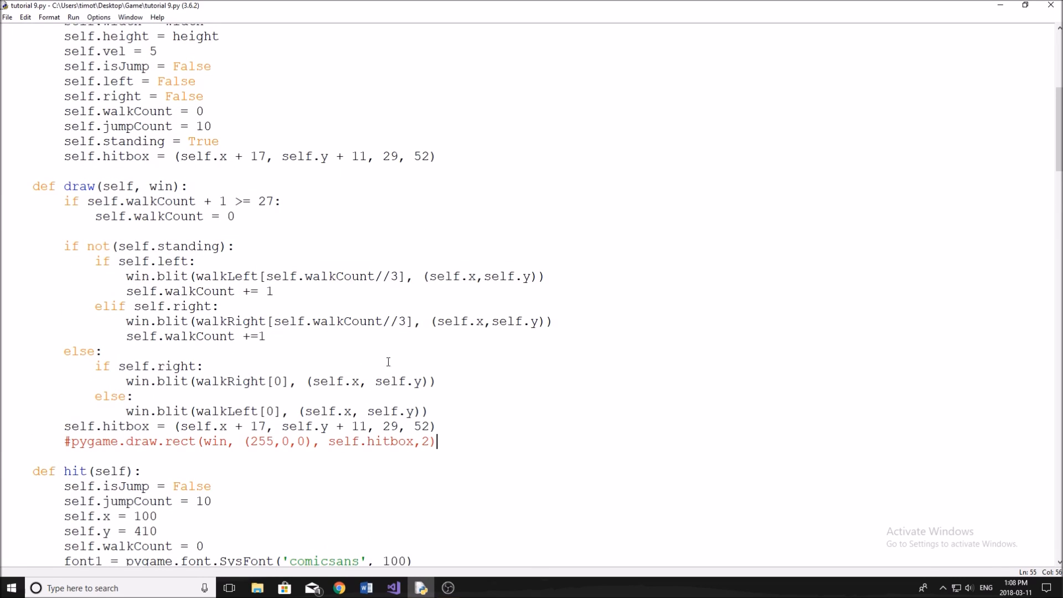
pyautogui.moveTo(398, 358)
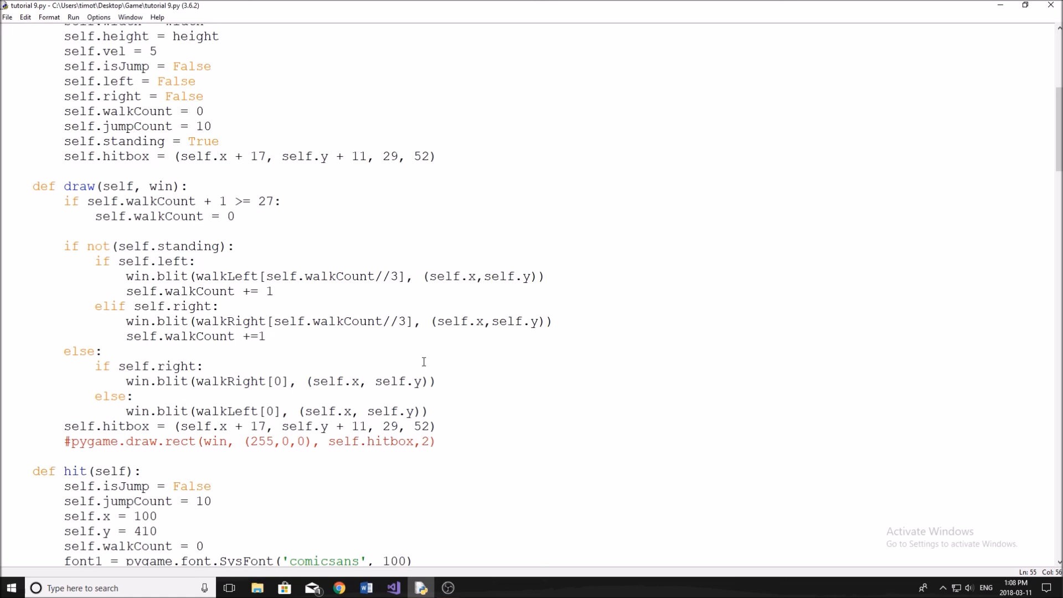
pyautogui.click(437, 441)
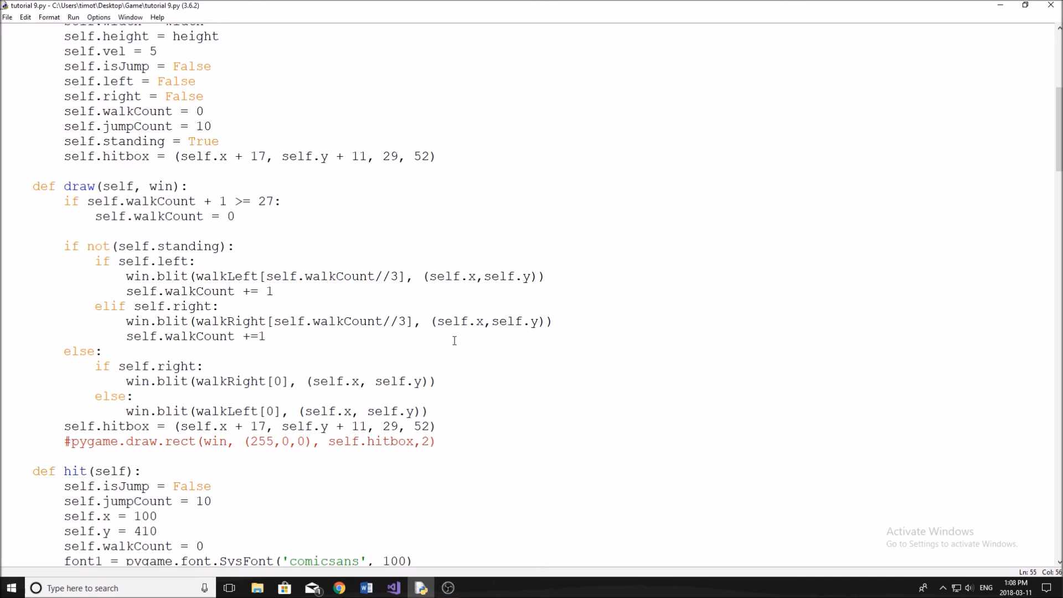
pyautogui.click(438, 441)
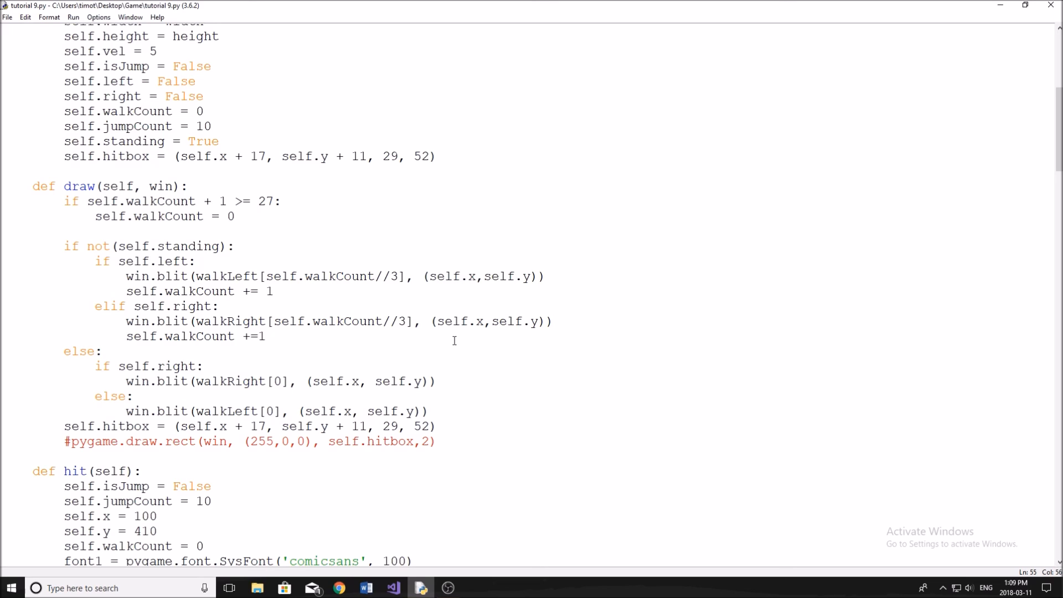
pyautogui.moveTo(427, 337)
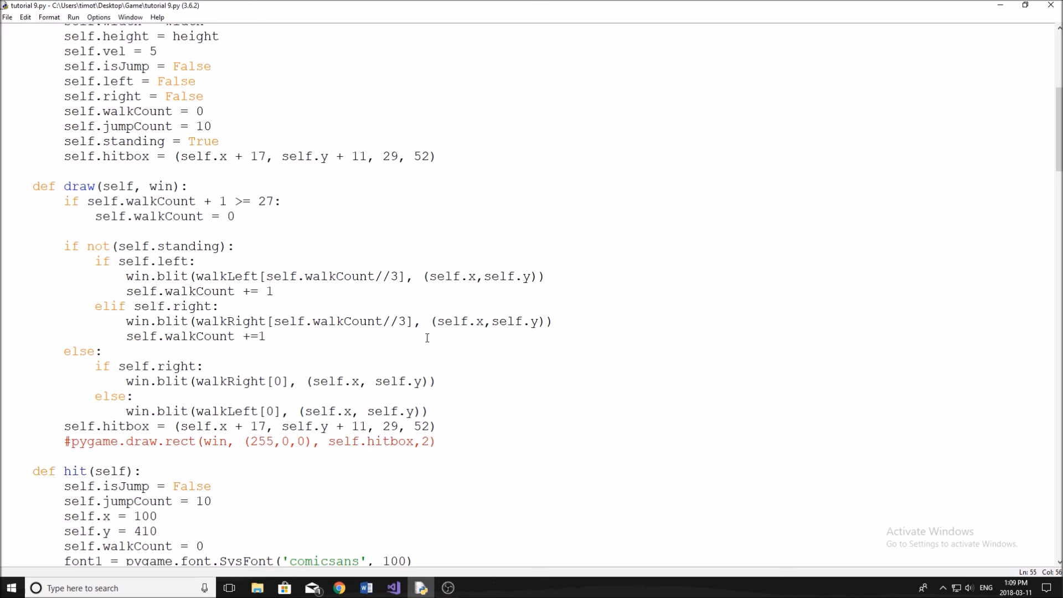
pyautogui.click(437, 441)
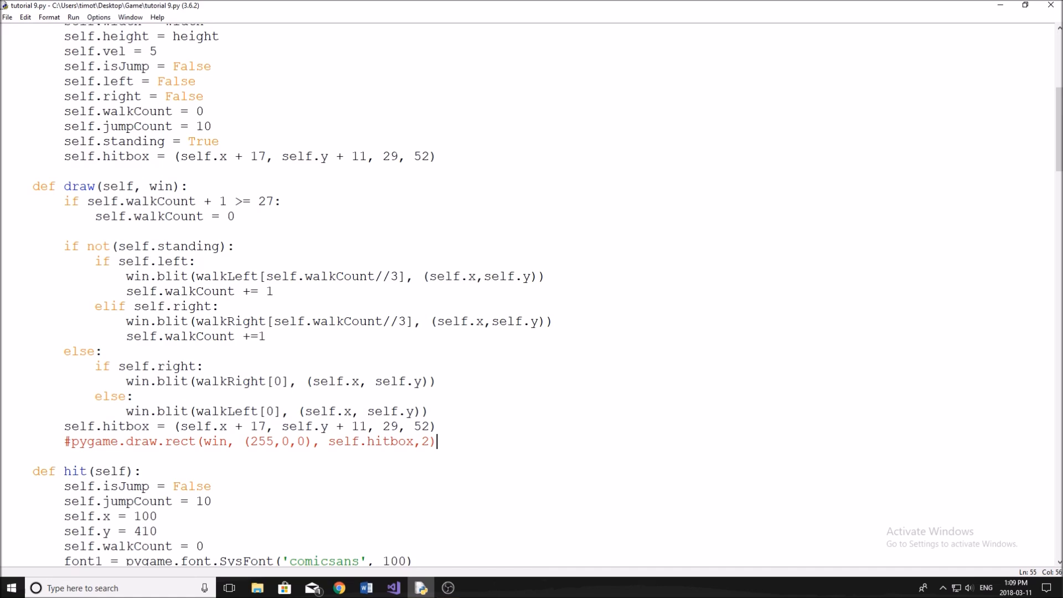